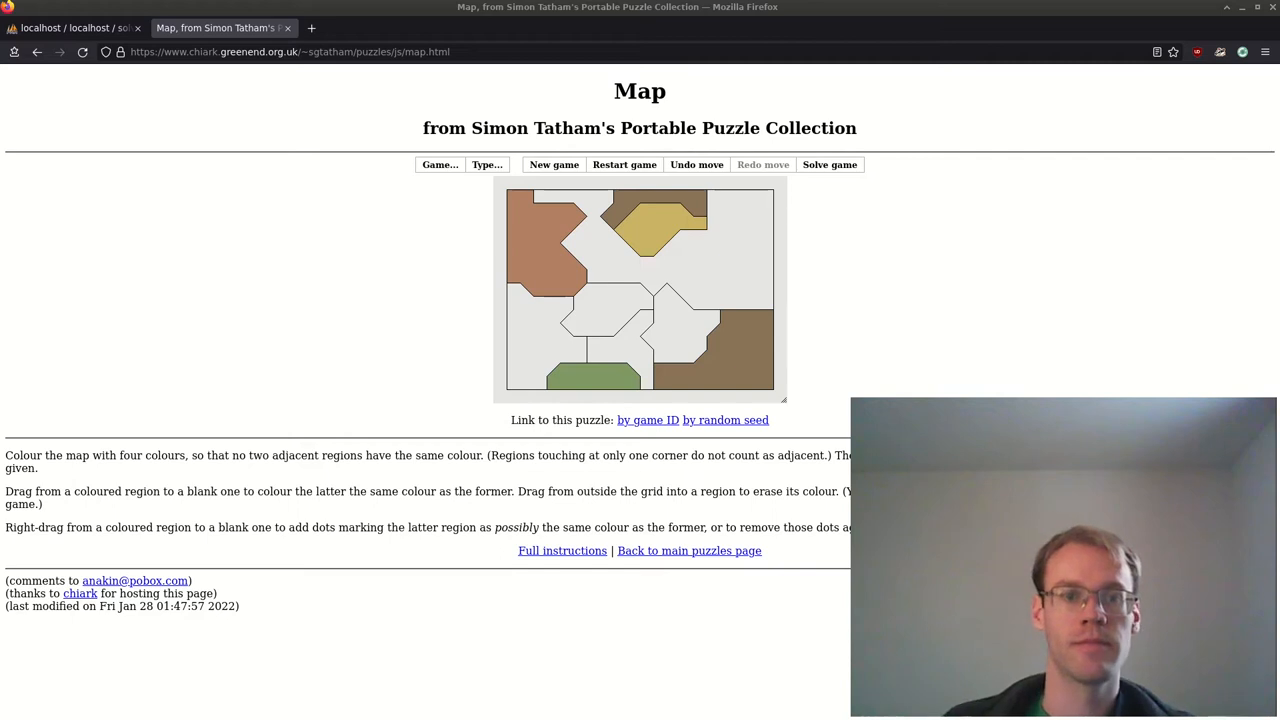
mouse_move(544, 236)
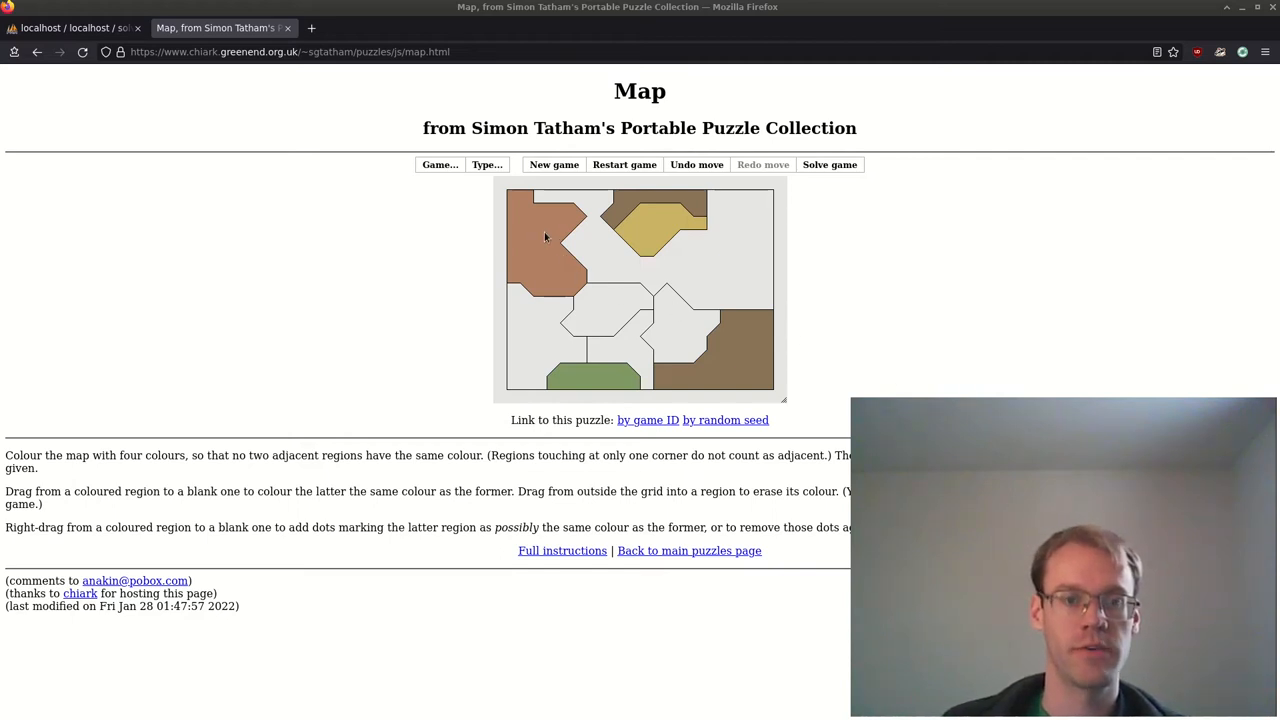
mouse_move(538, 228)
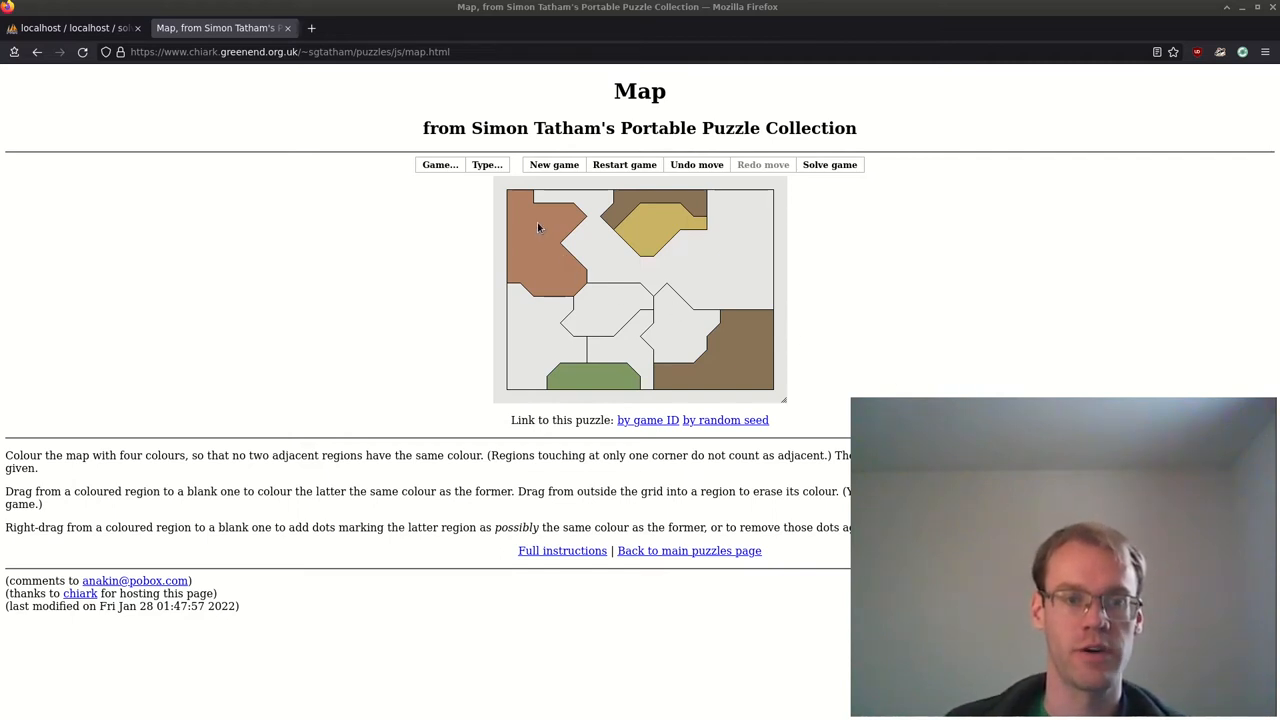
mouse_move(588, 216)
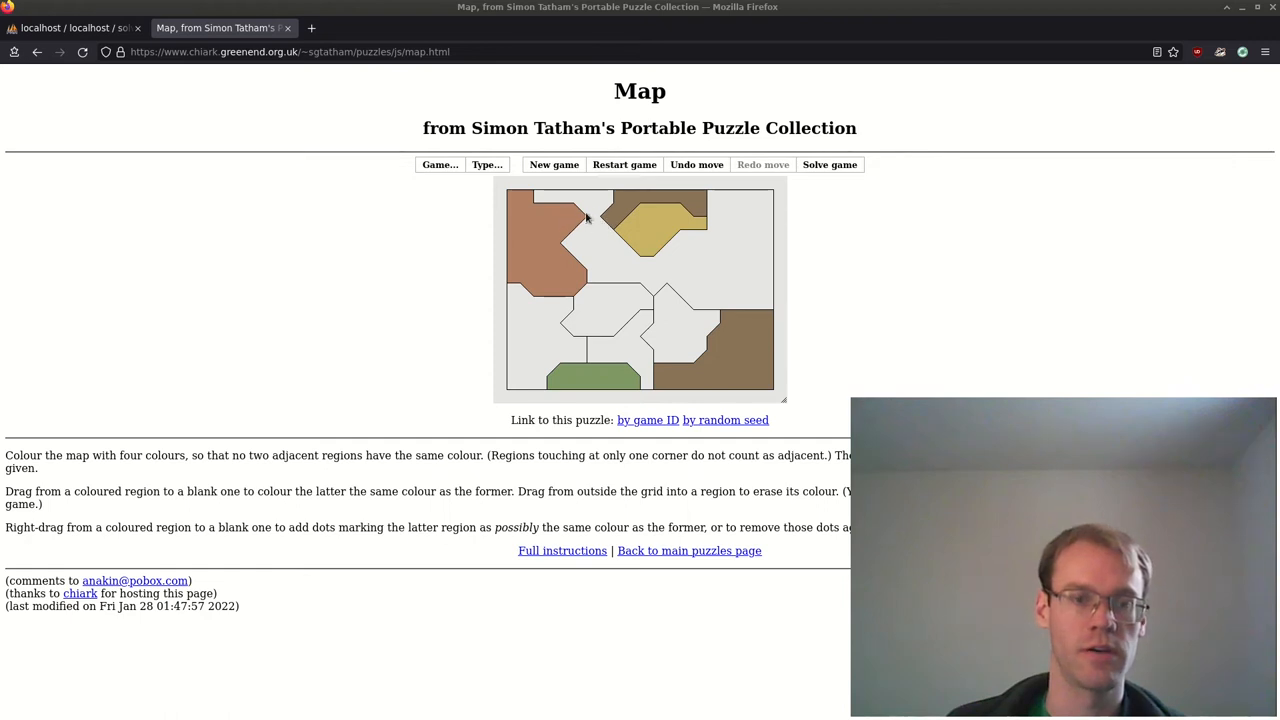
mouse_move(594, 244)
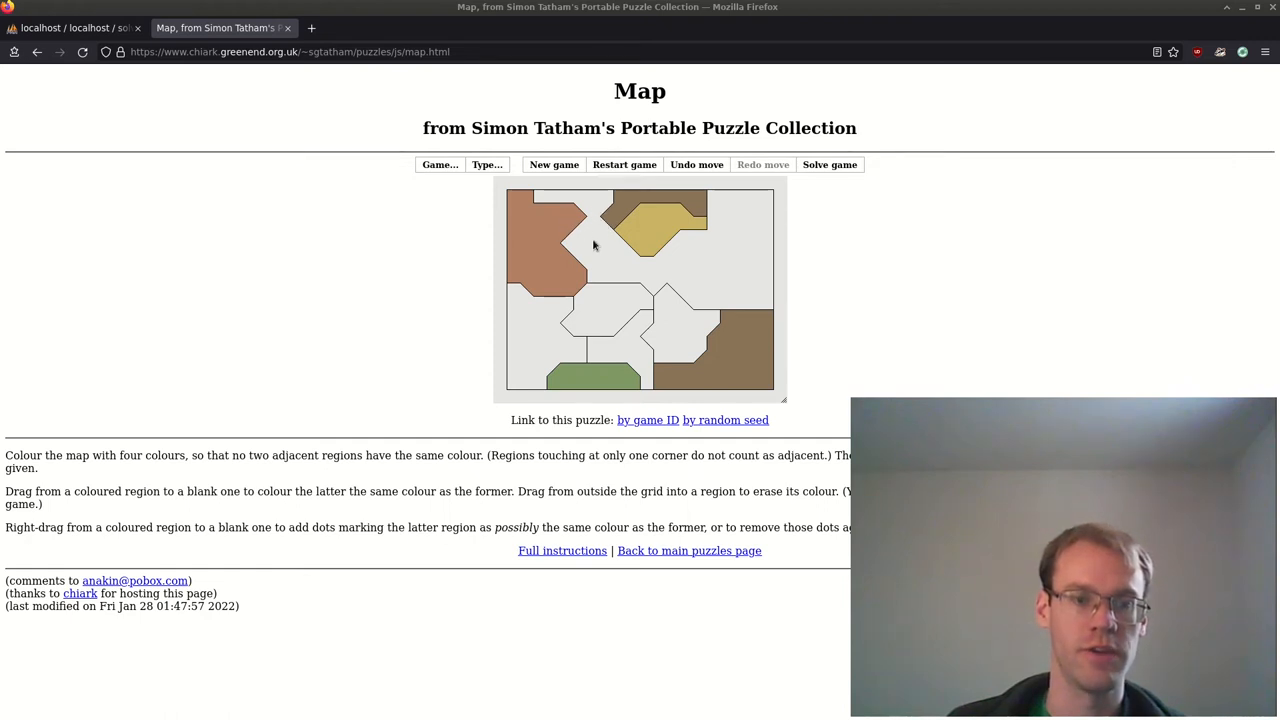
mouse_move(576, 230)
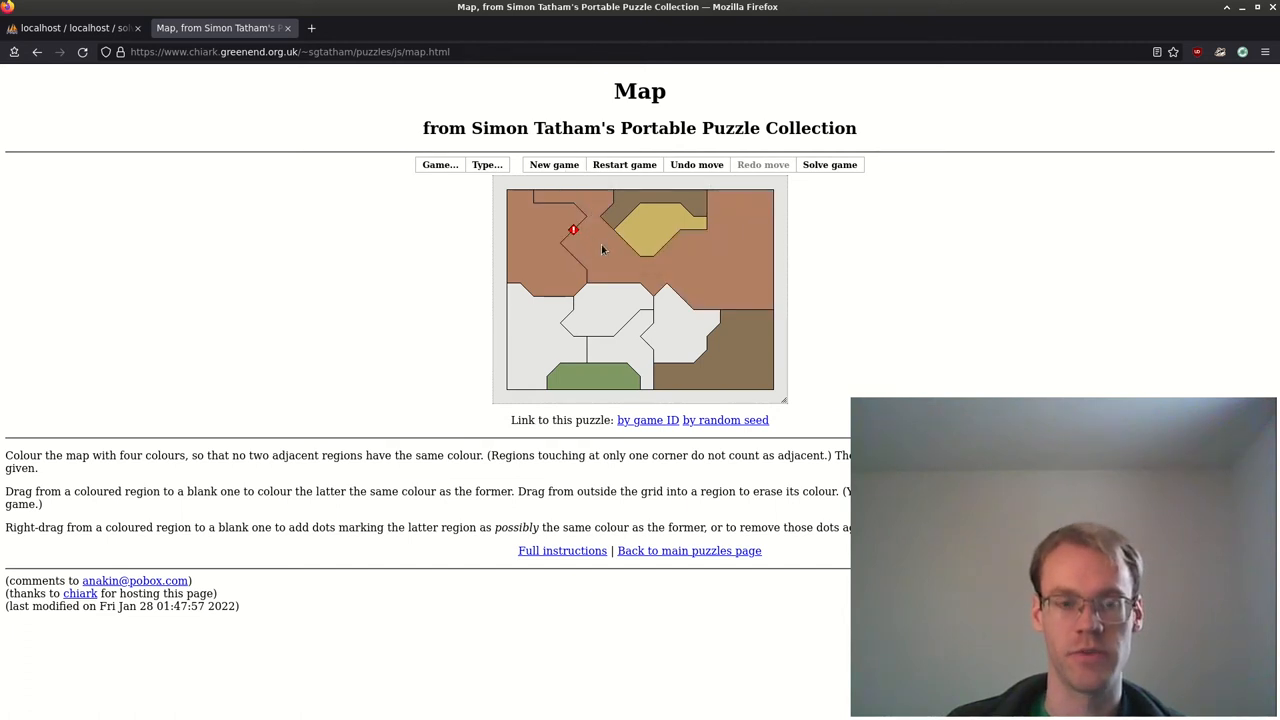
mouse_move(598, 252)
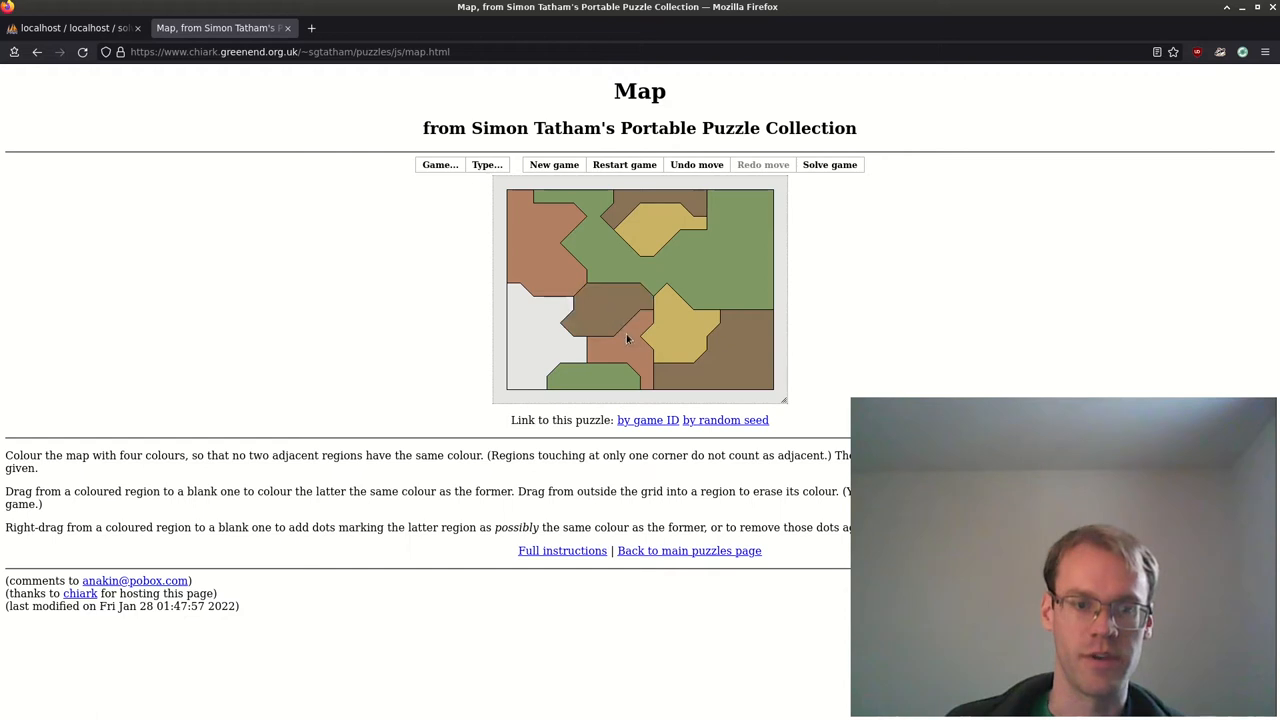
- Drag a region's colour into the neighbouring blank region to complete the four-colour map
left_click_drag(640, 320, 544, 356)
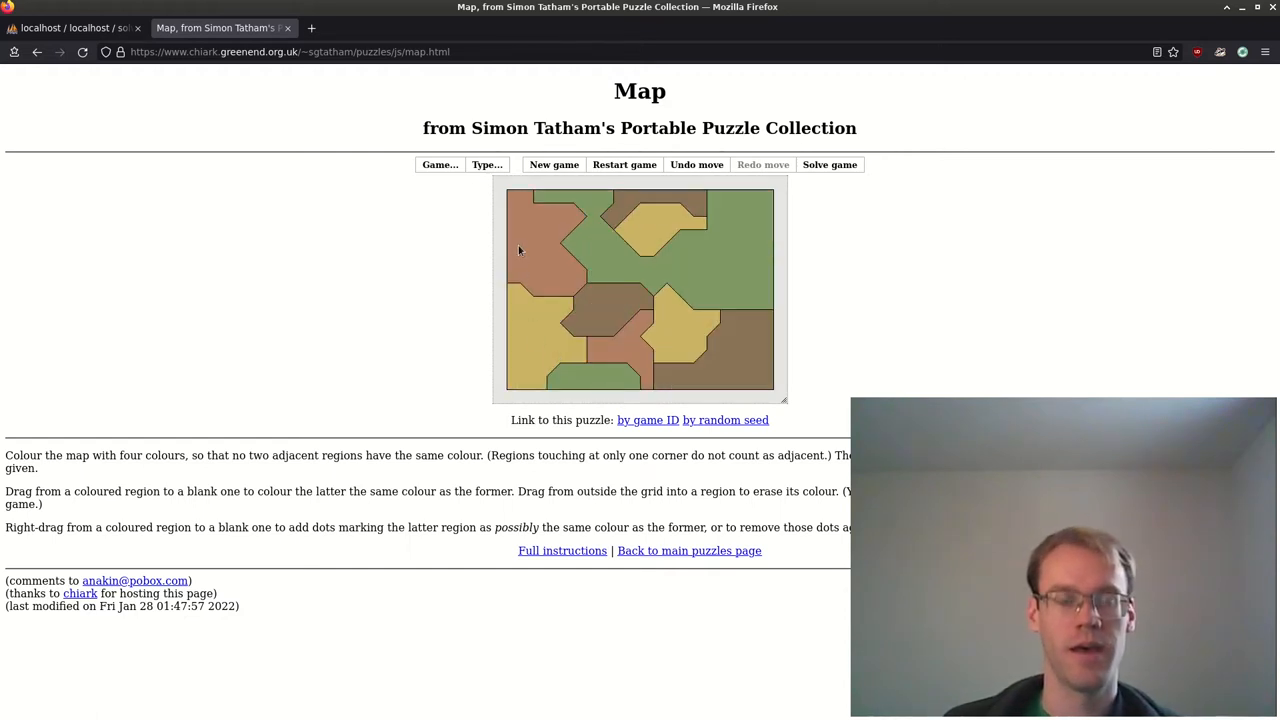
mouse_move(504, 244)
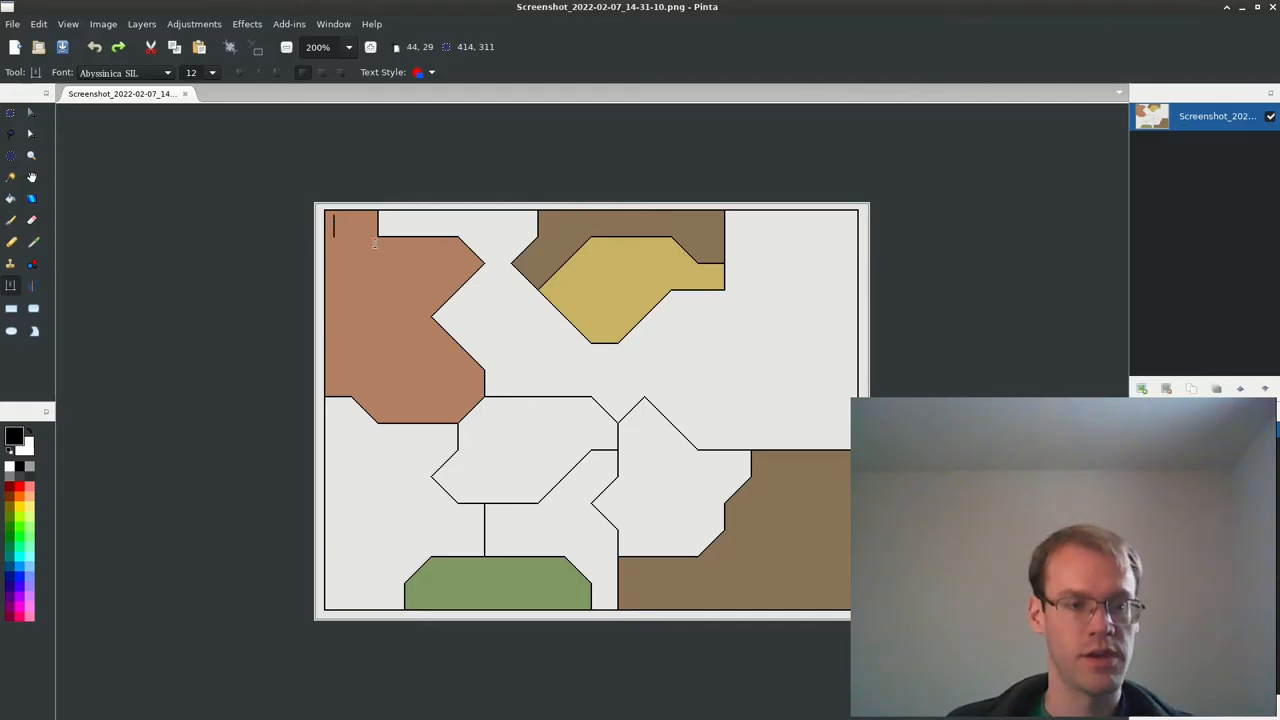
- Place the number 1 in a region and start labelling the next region
type("1")
type("5")
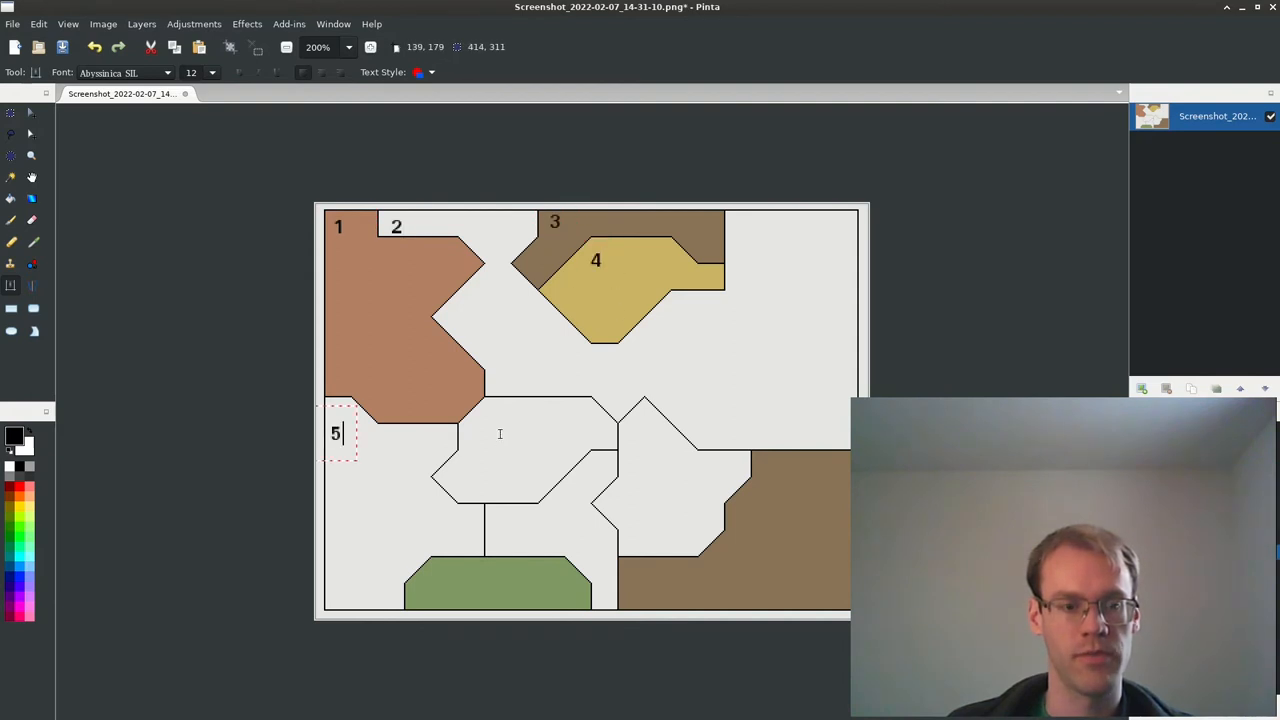
left_click(484, 420)
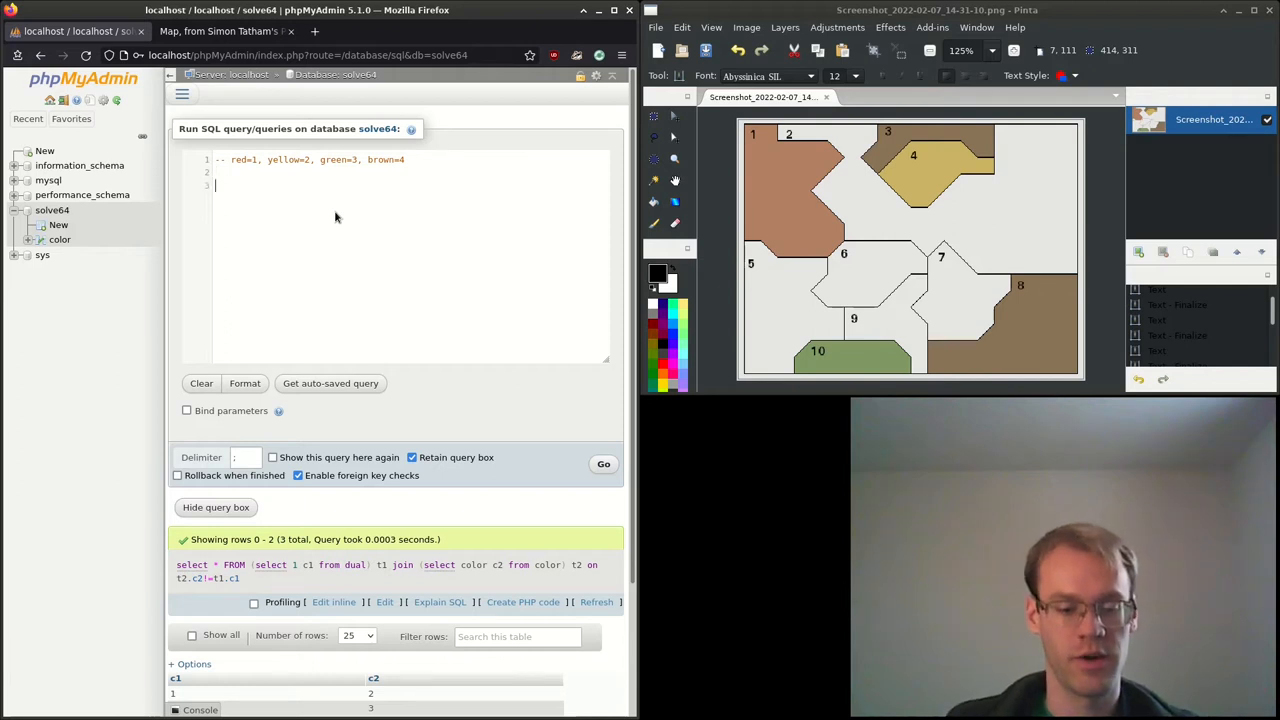
- Write select * FROM the subquery (select 1 c1 from dual) t1
type("select *")
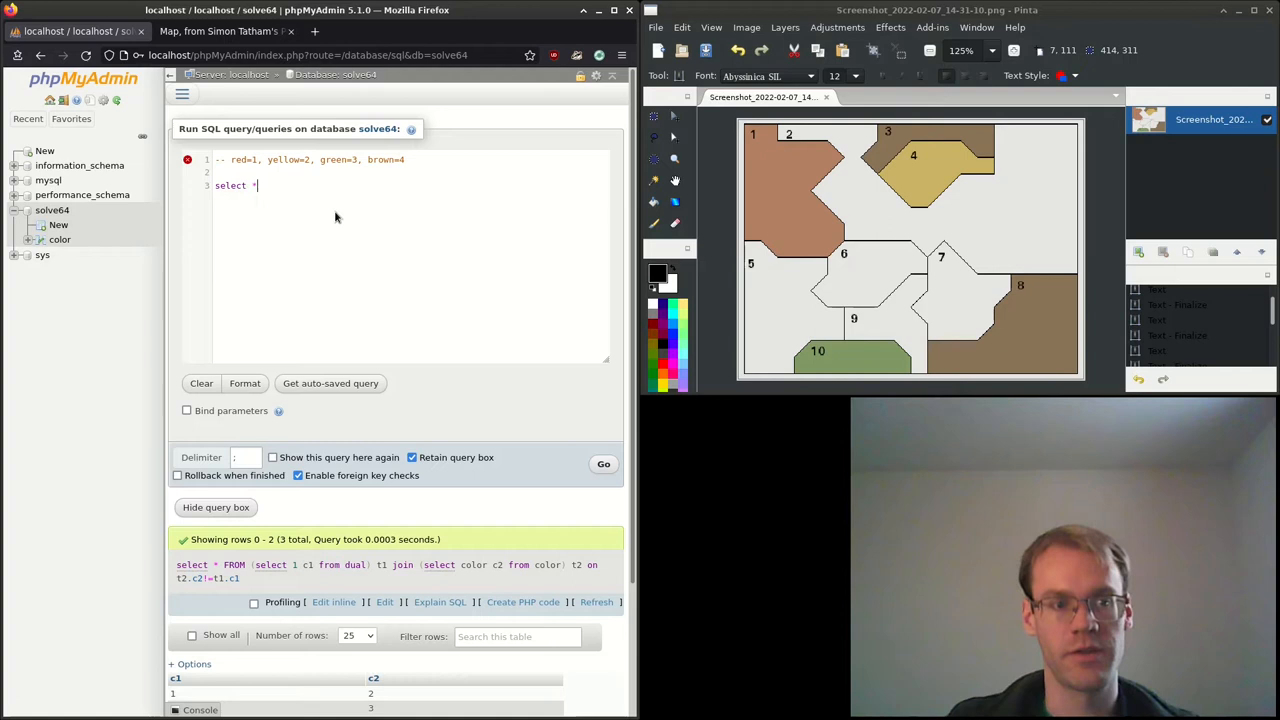
type("FROM")
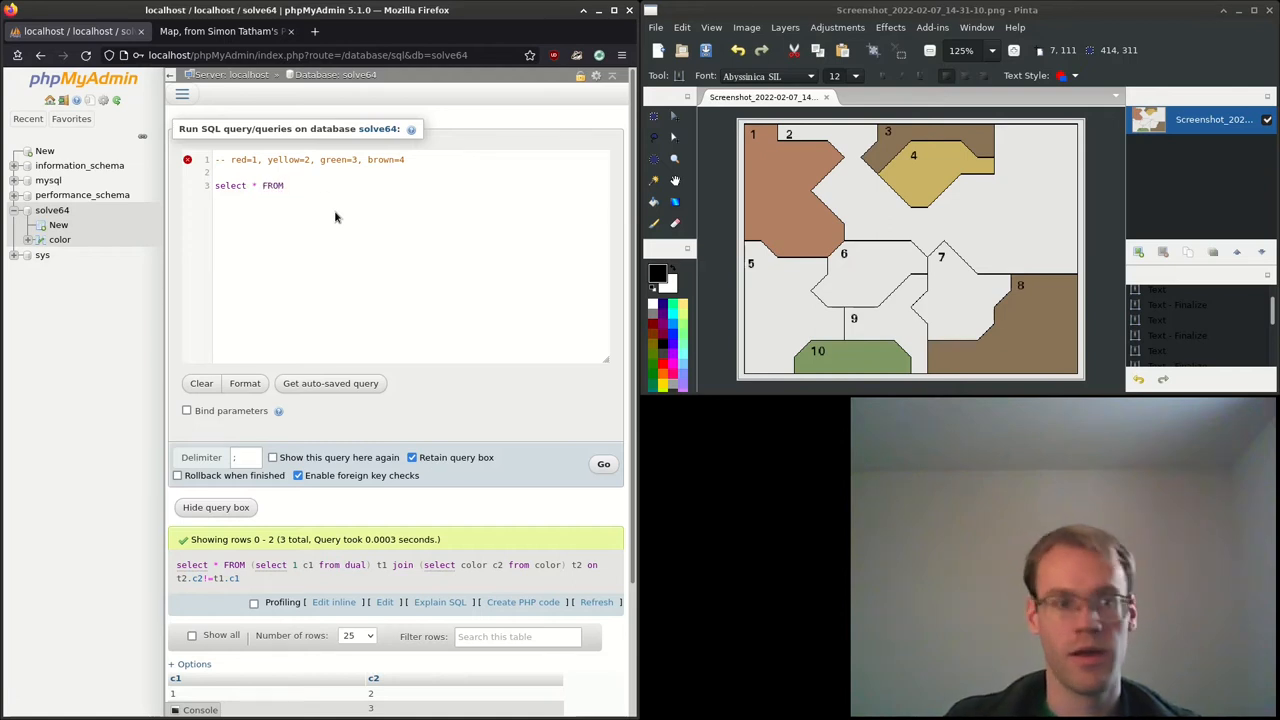
type("(select 1")
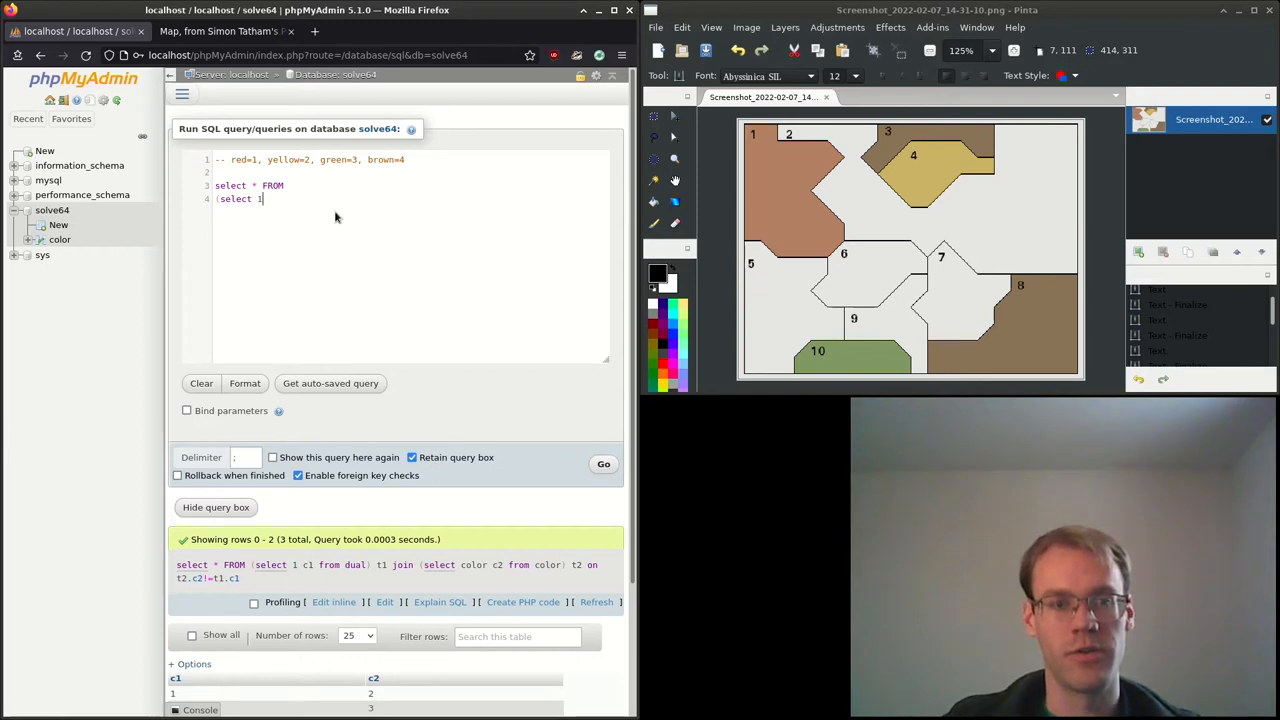
type("c1 from dual) t1")
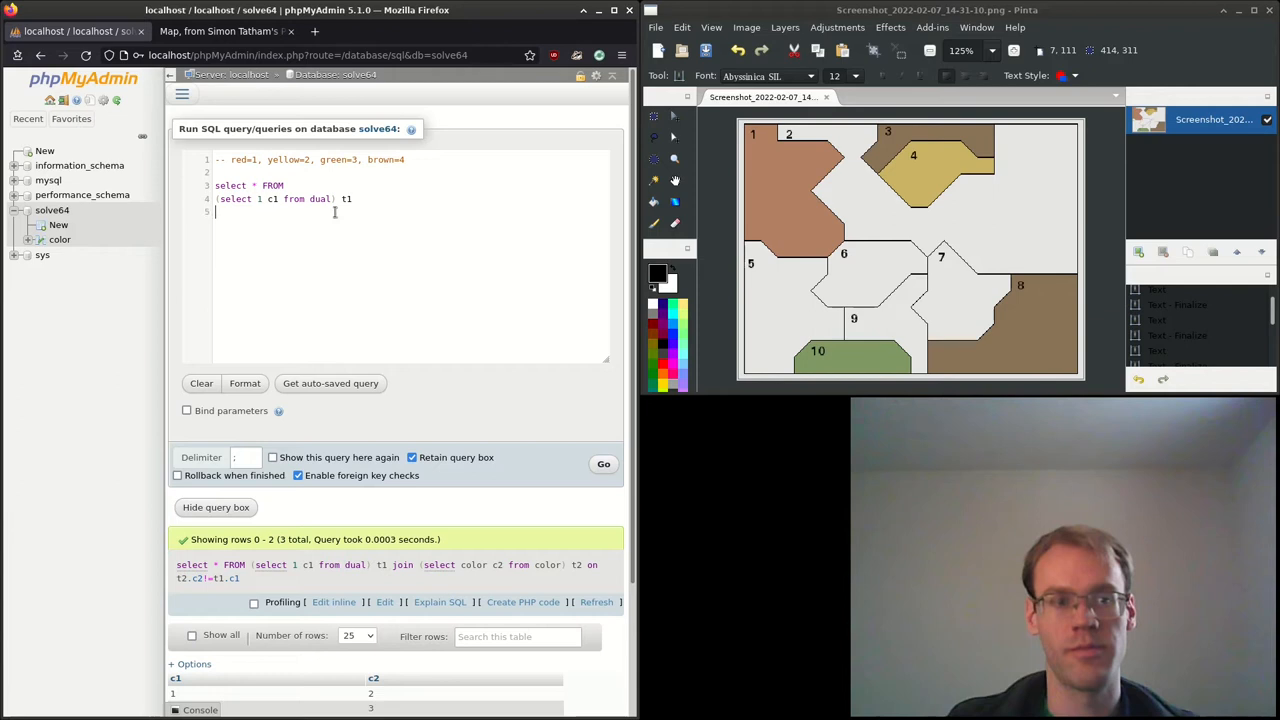
- Join (select color c2 from color) t2 on the condition t2.c2 <> t1.c1
type("join (")
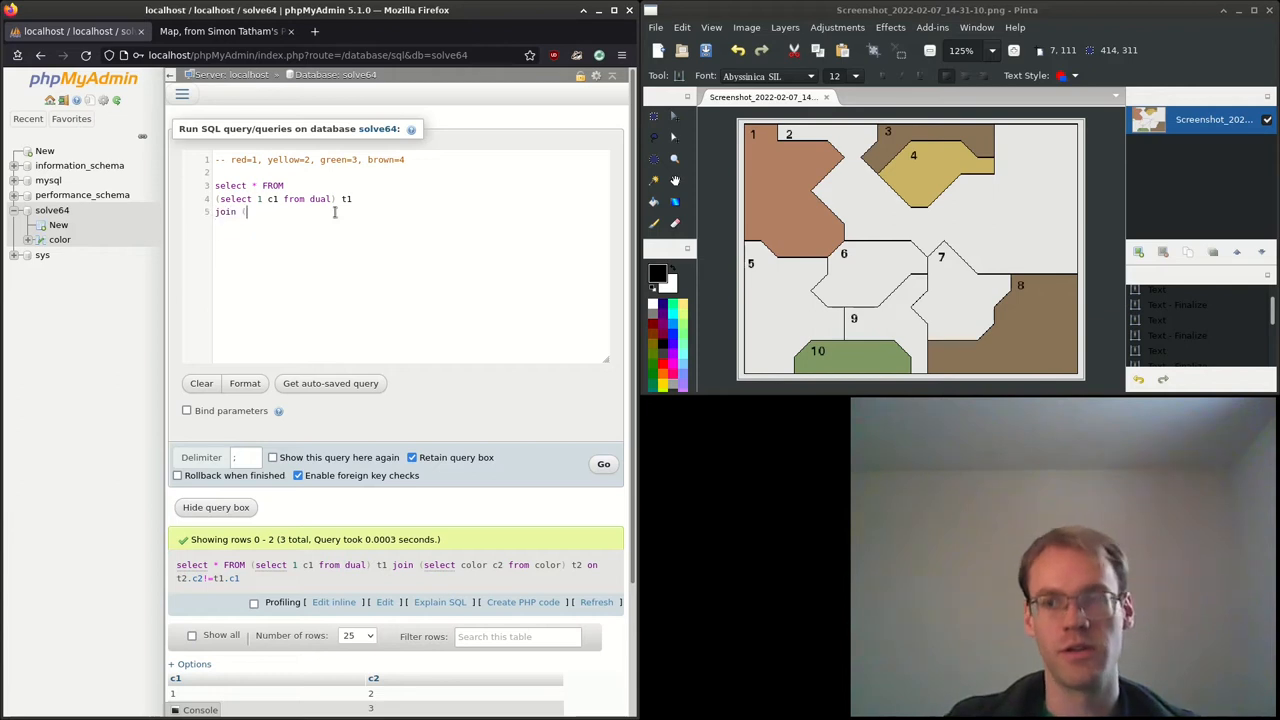
type("(select")
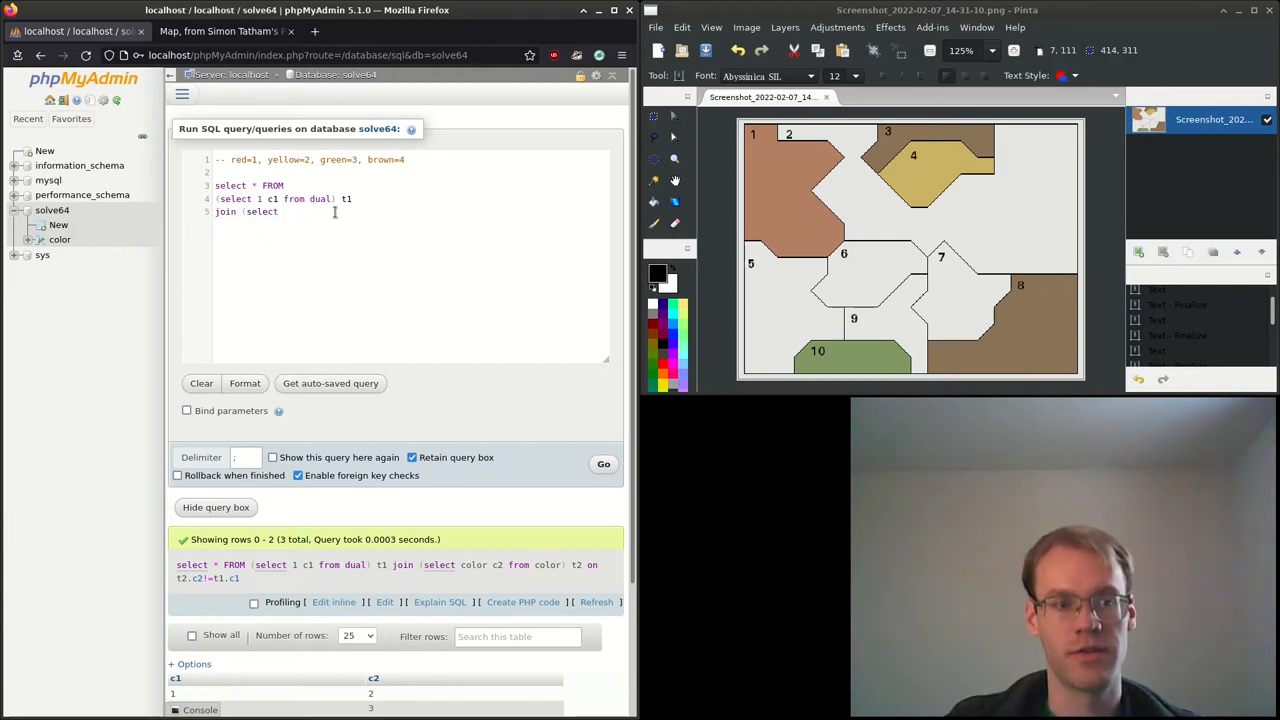
type("color c2")
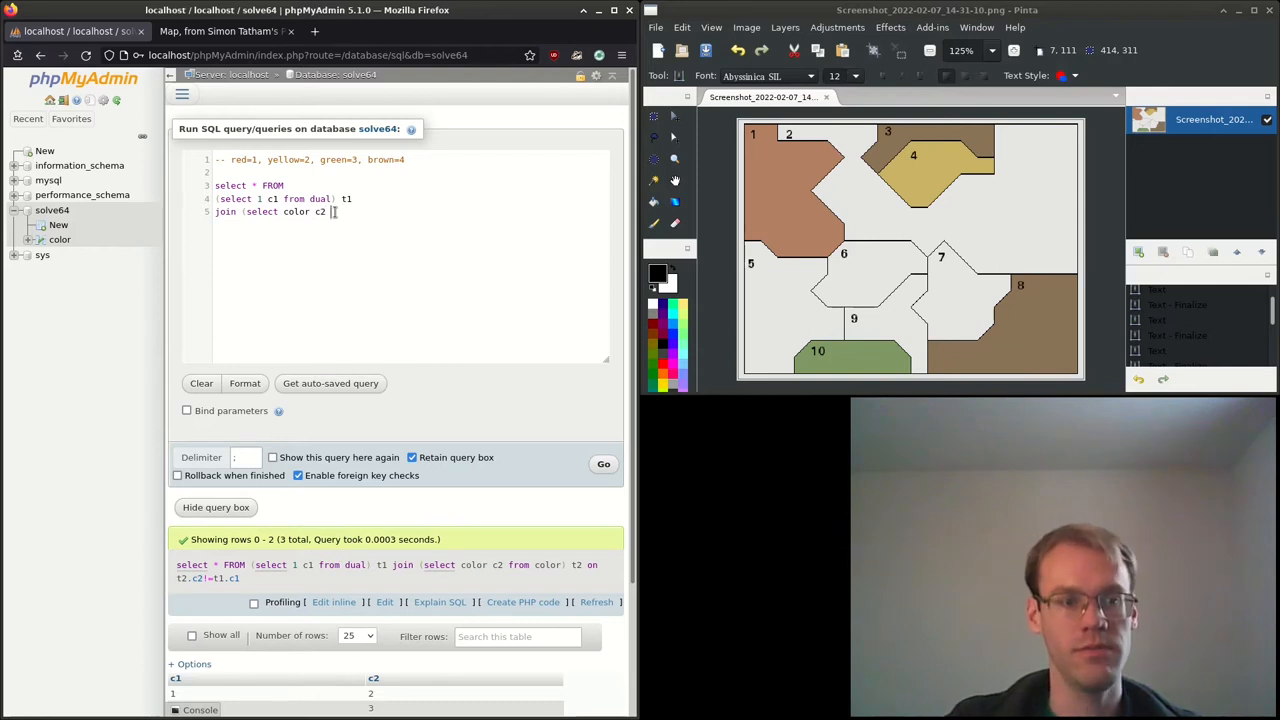
type("from color) t2")
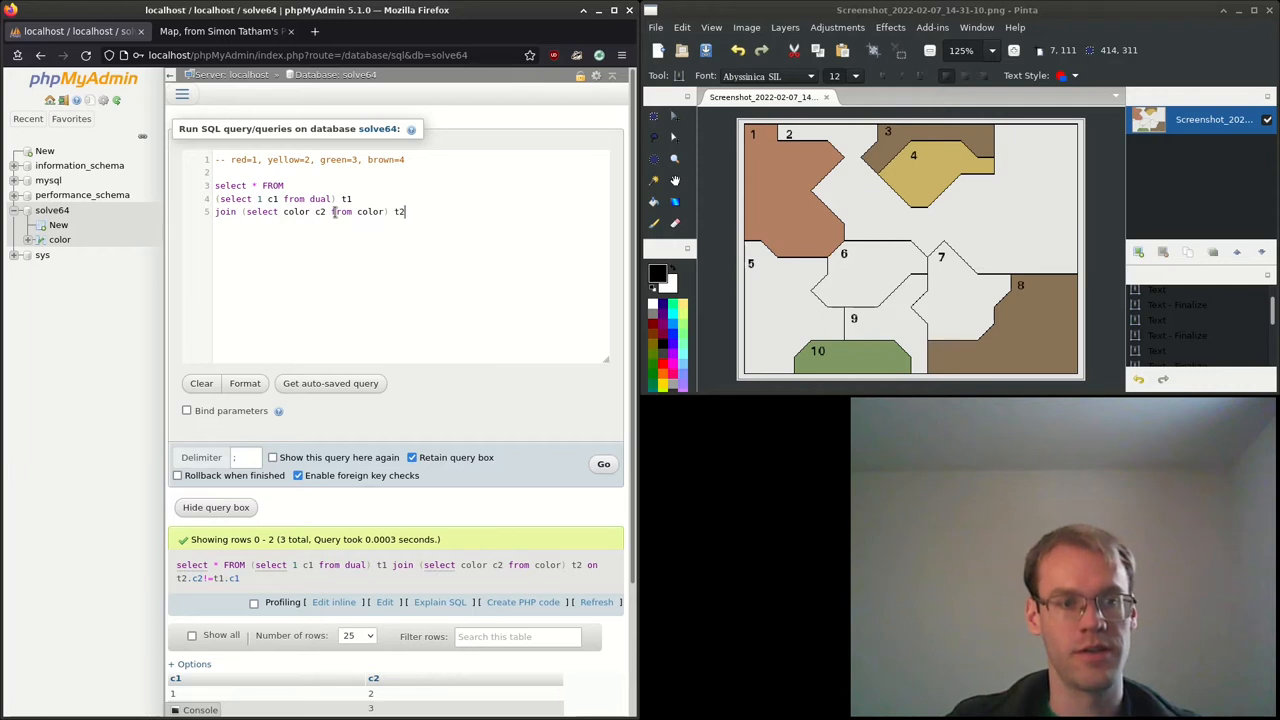
type("on")
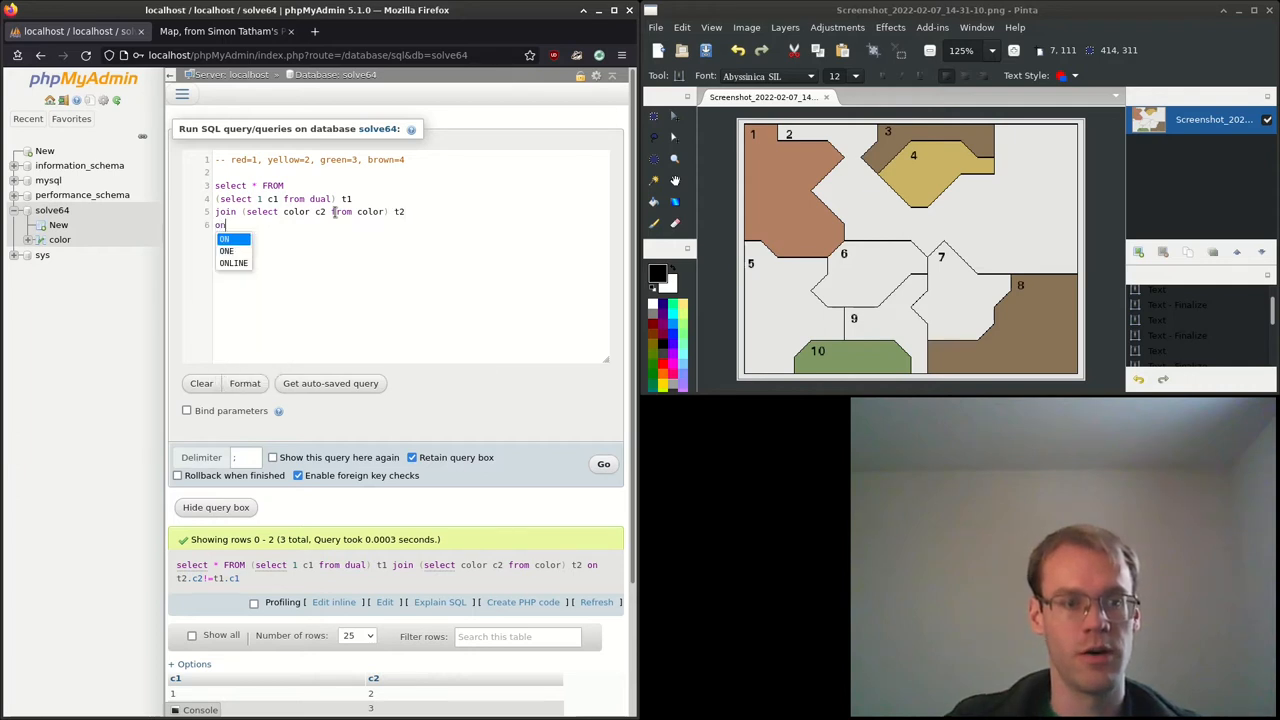
type("t2")
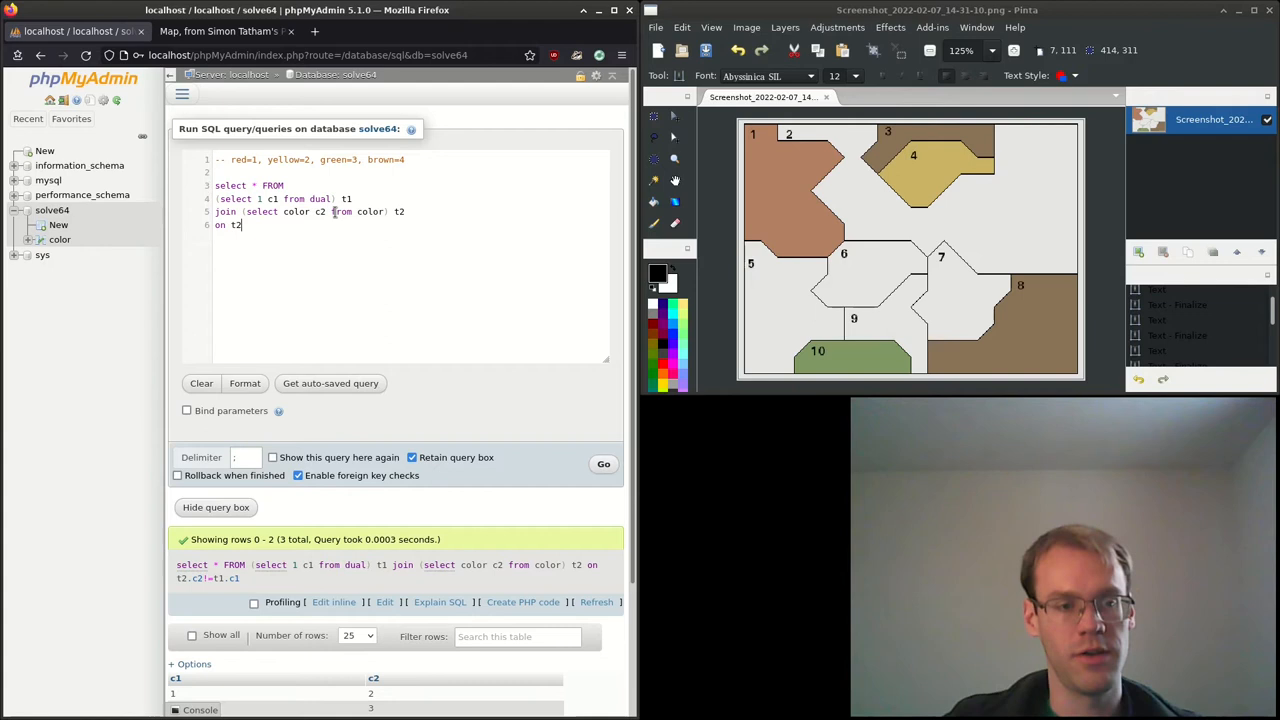
type(".c2")
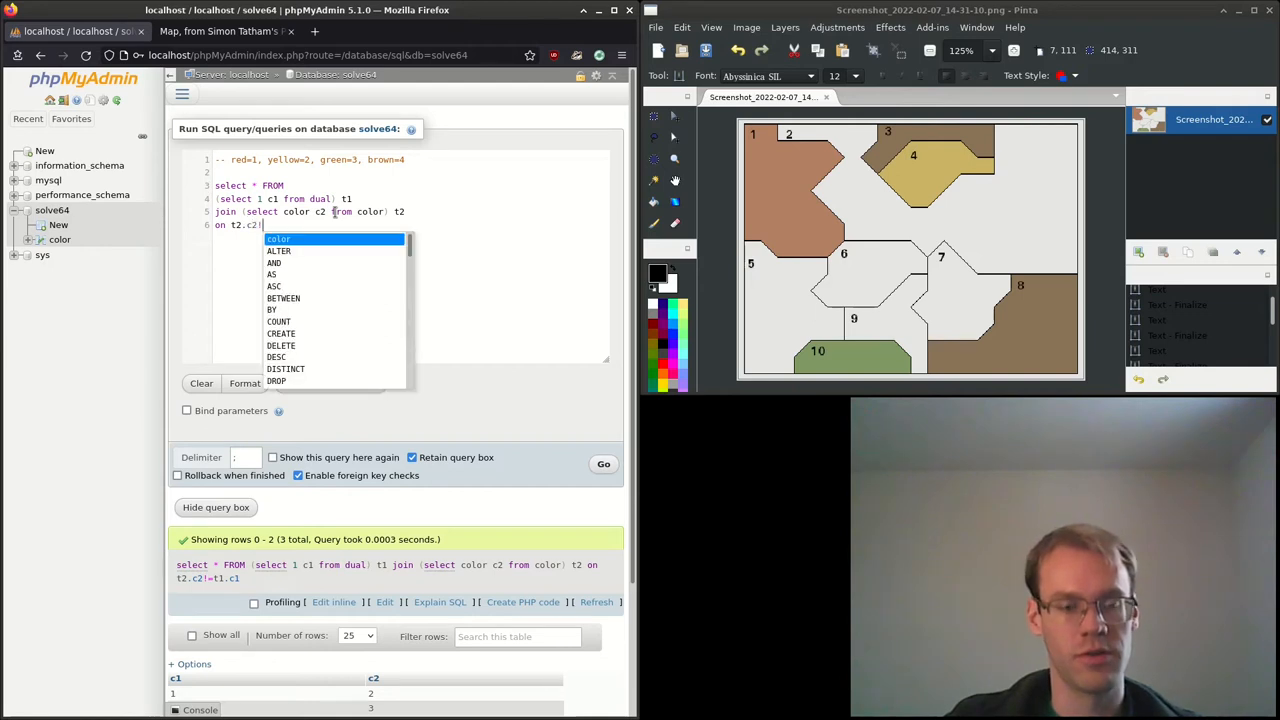
type("=t1.")
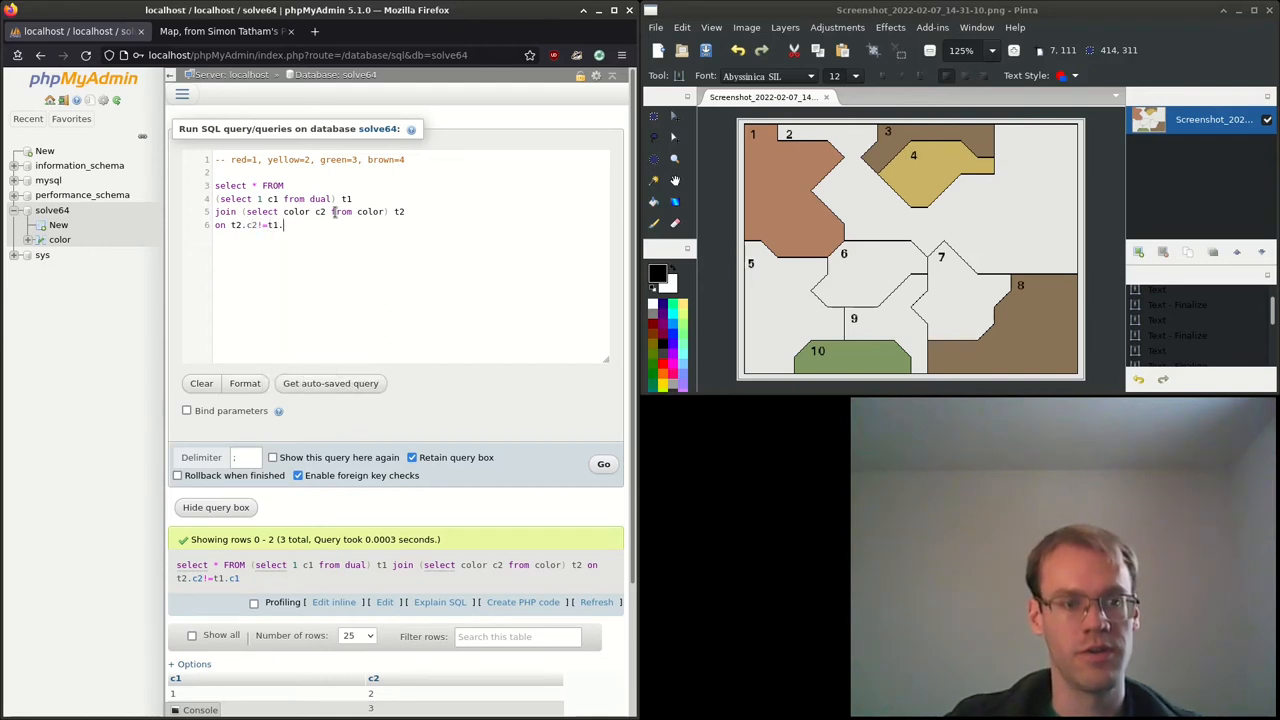
type("c1")
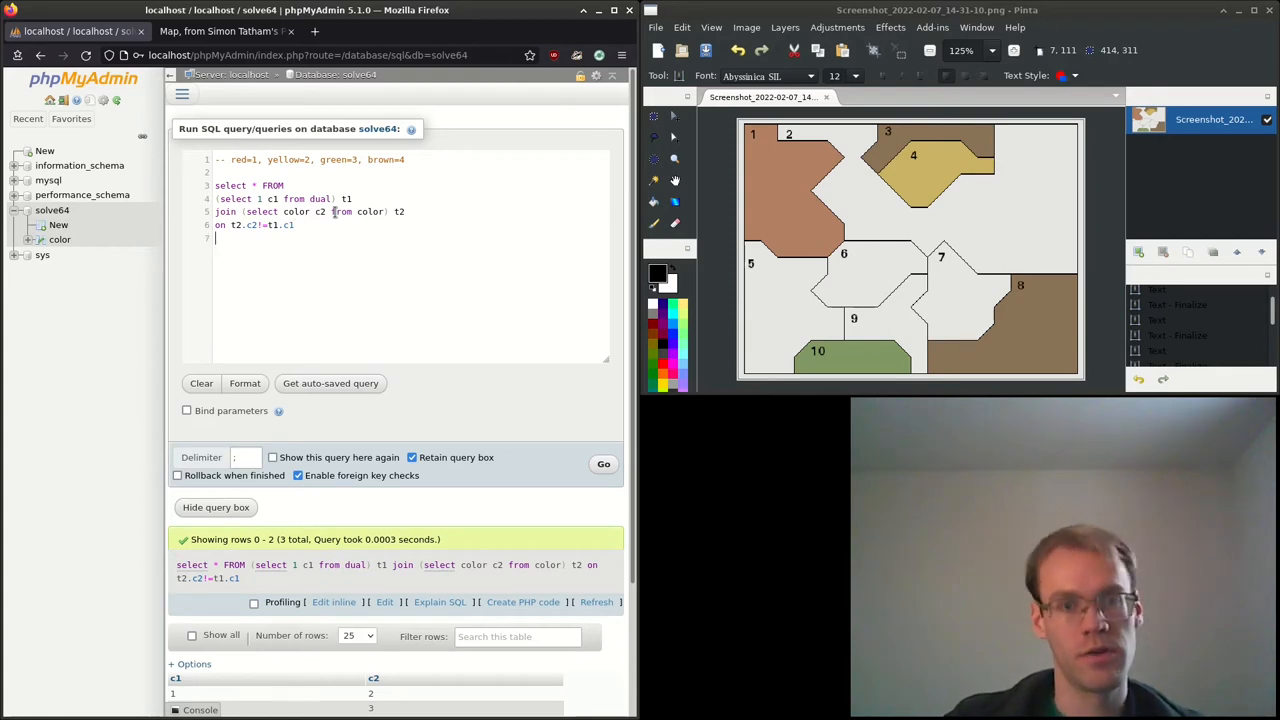
mouse_move(428, 366)
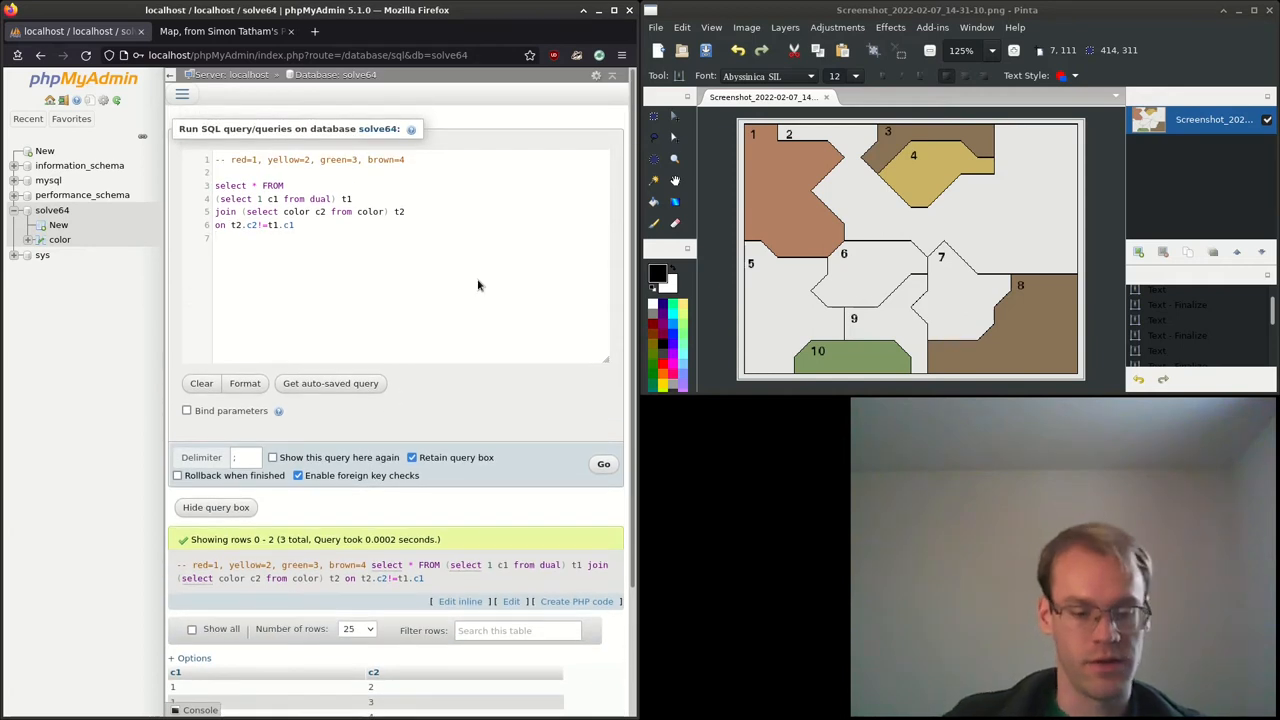
- Add join (select … c3 from dual) t3 on t3.c3 <> t2.c2 for the third region
type("join (select")
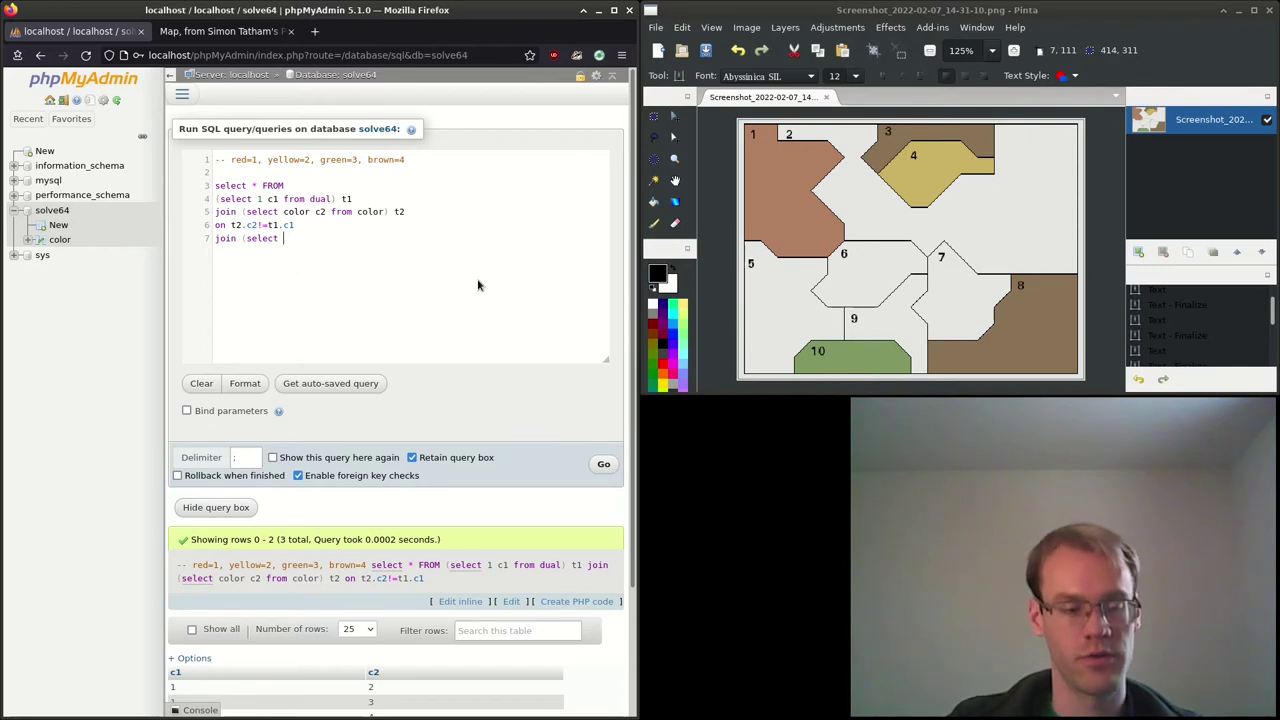
type("4 c")
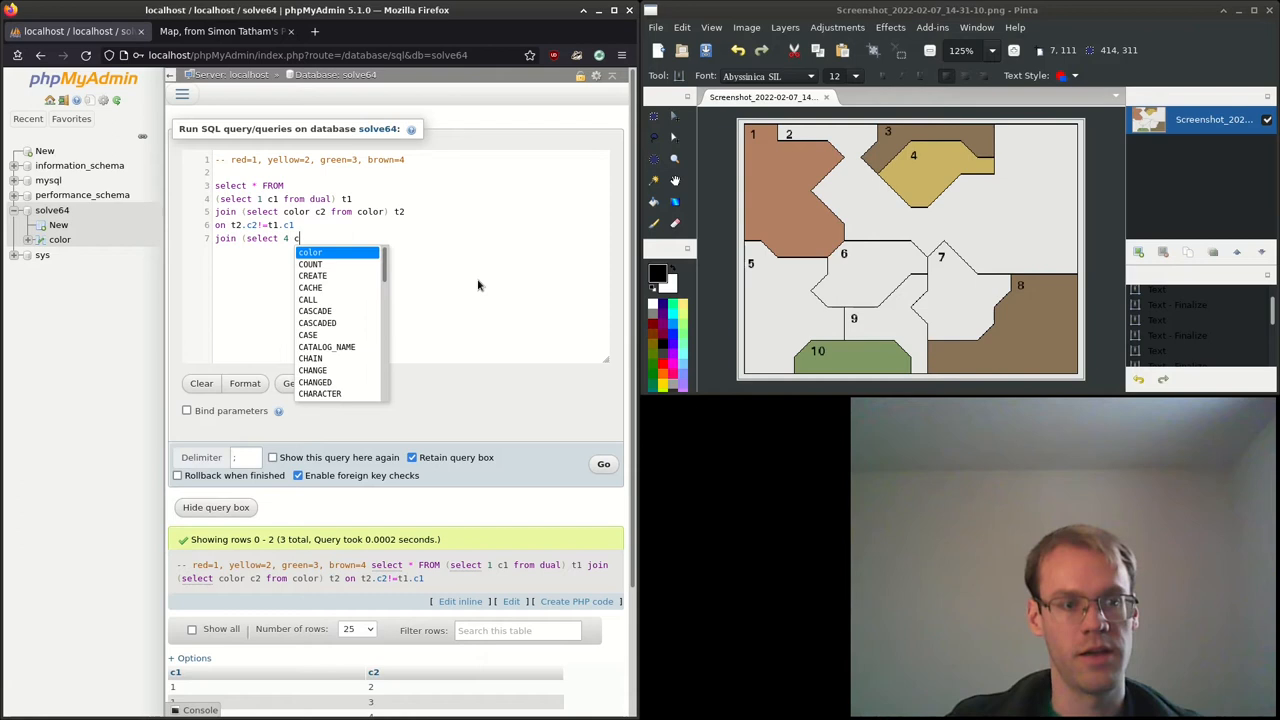
type("c3 from")
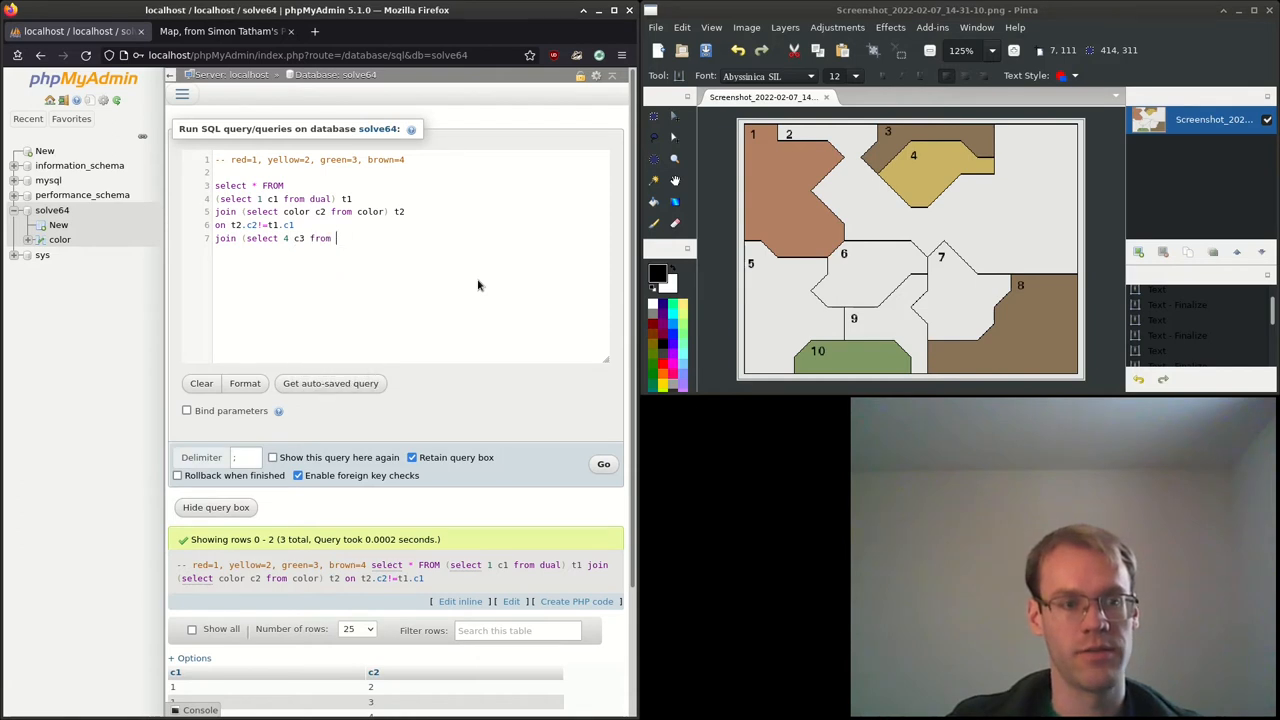
type("dual)")
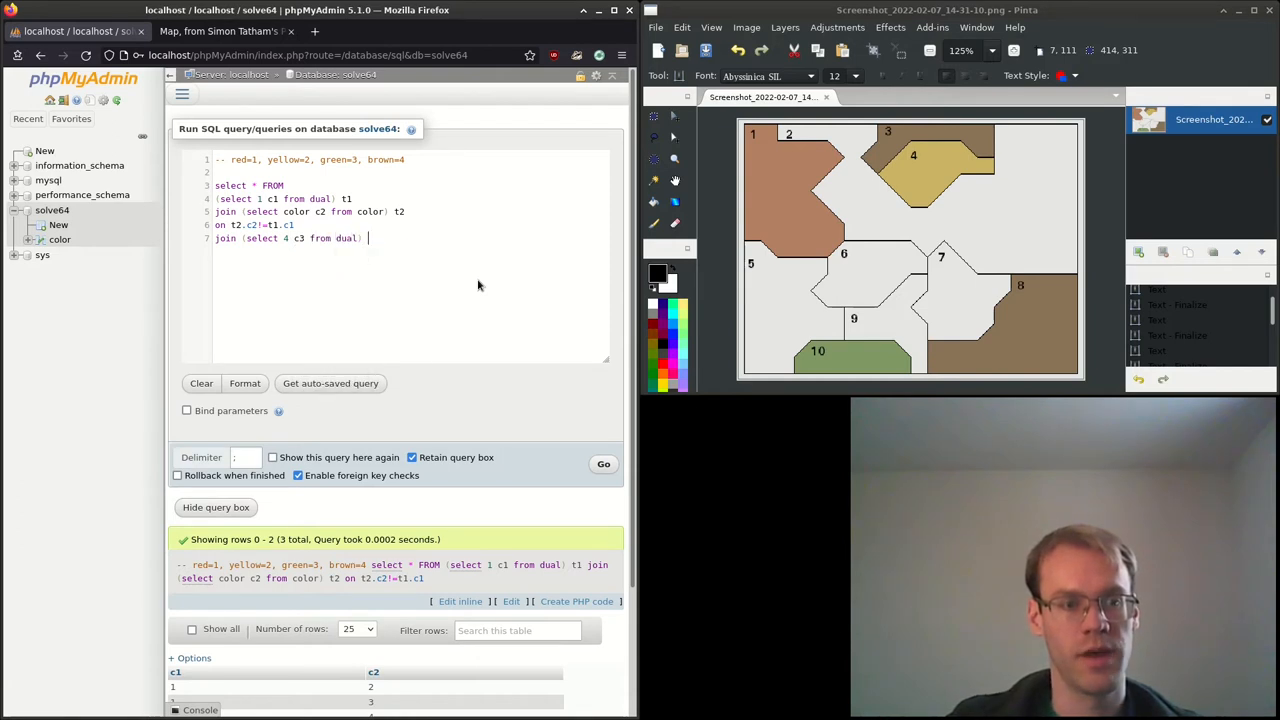
type("t3")
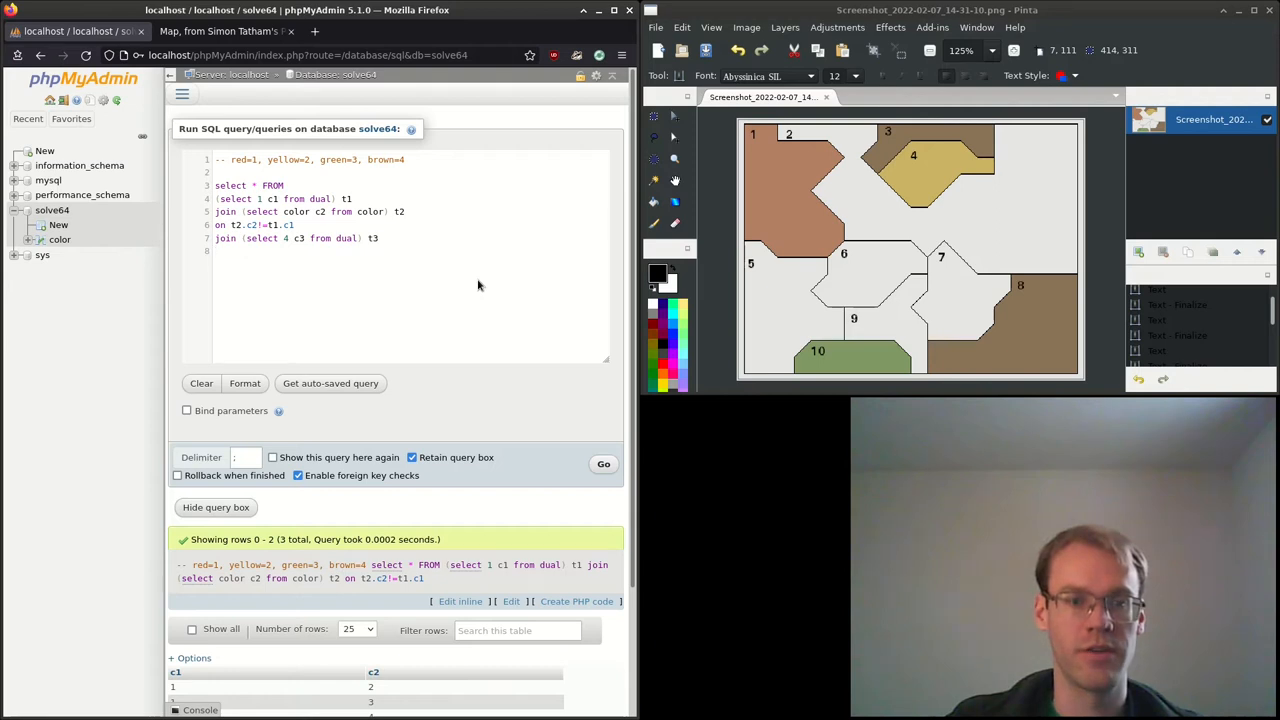
type("on")
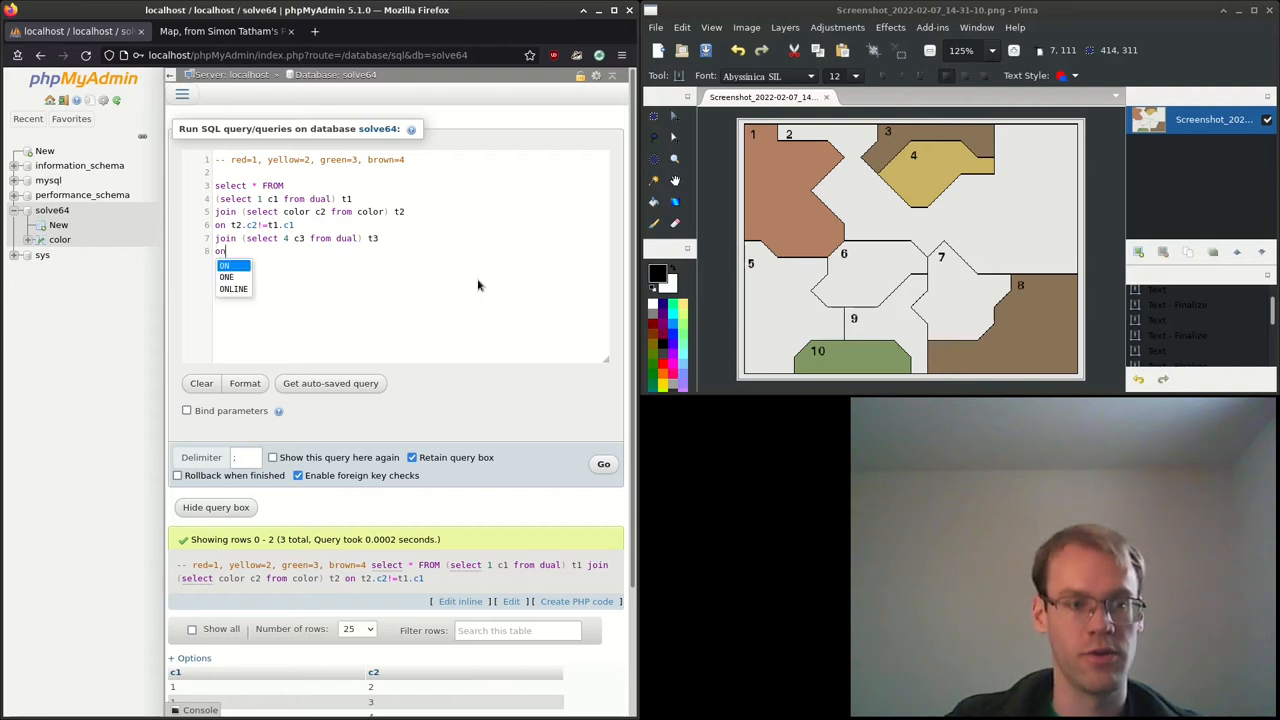
type("t3.c3!=t2.c2")
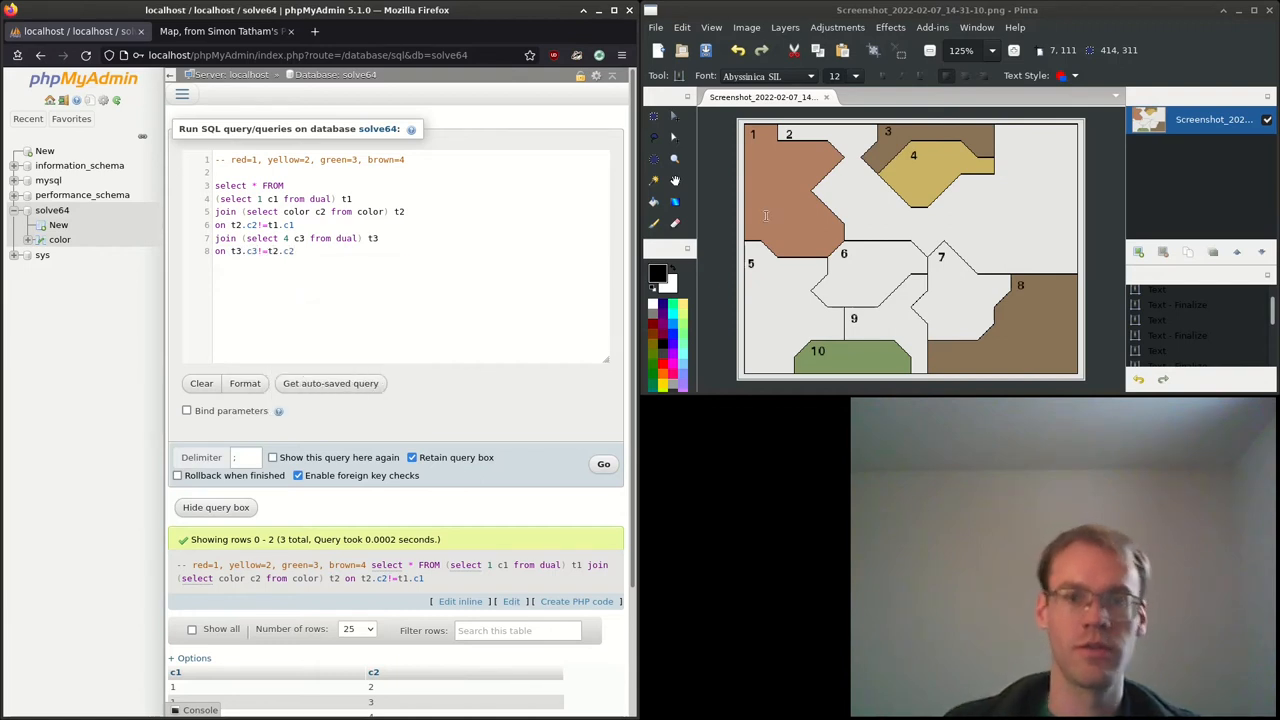
mouse_move(868, 136)
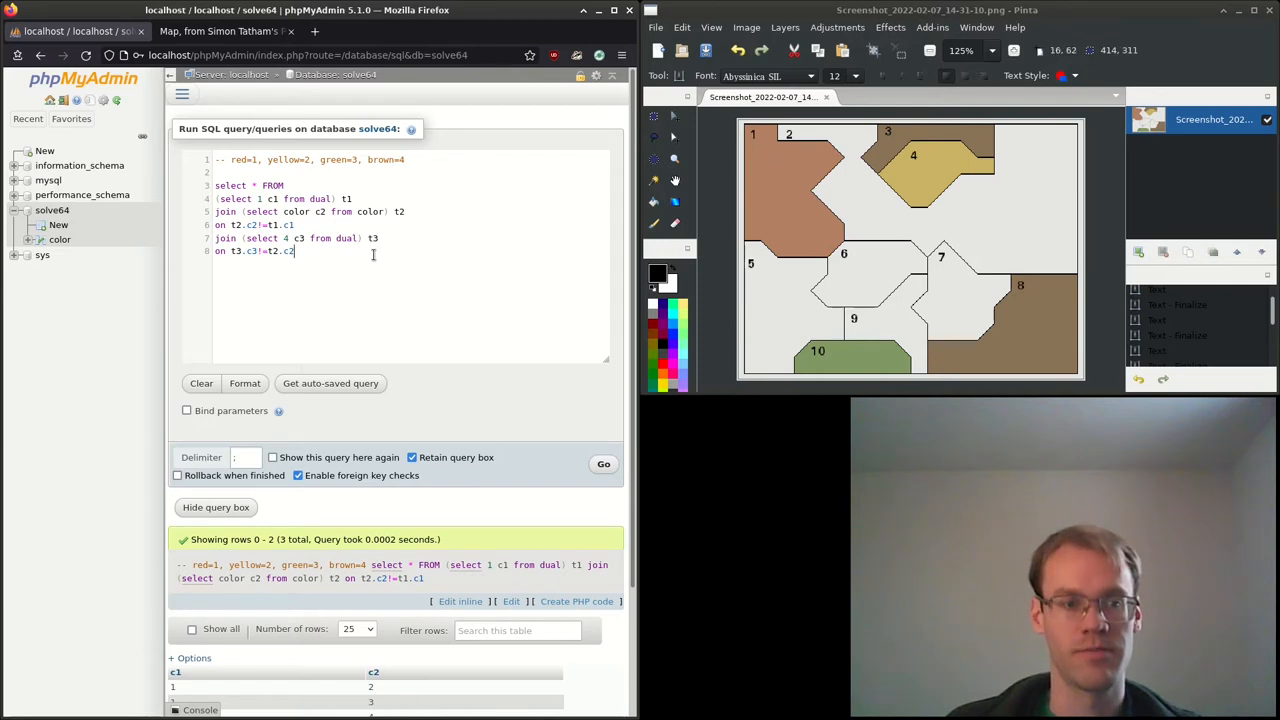
- Run the three-region colouring query and view its result rows
left_click(604, 464)
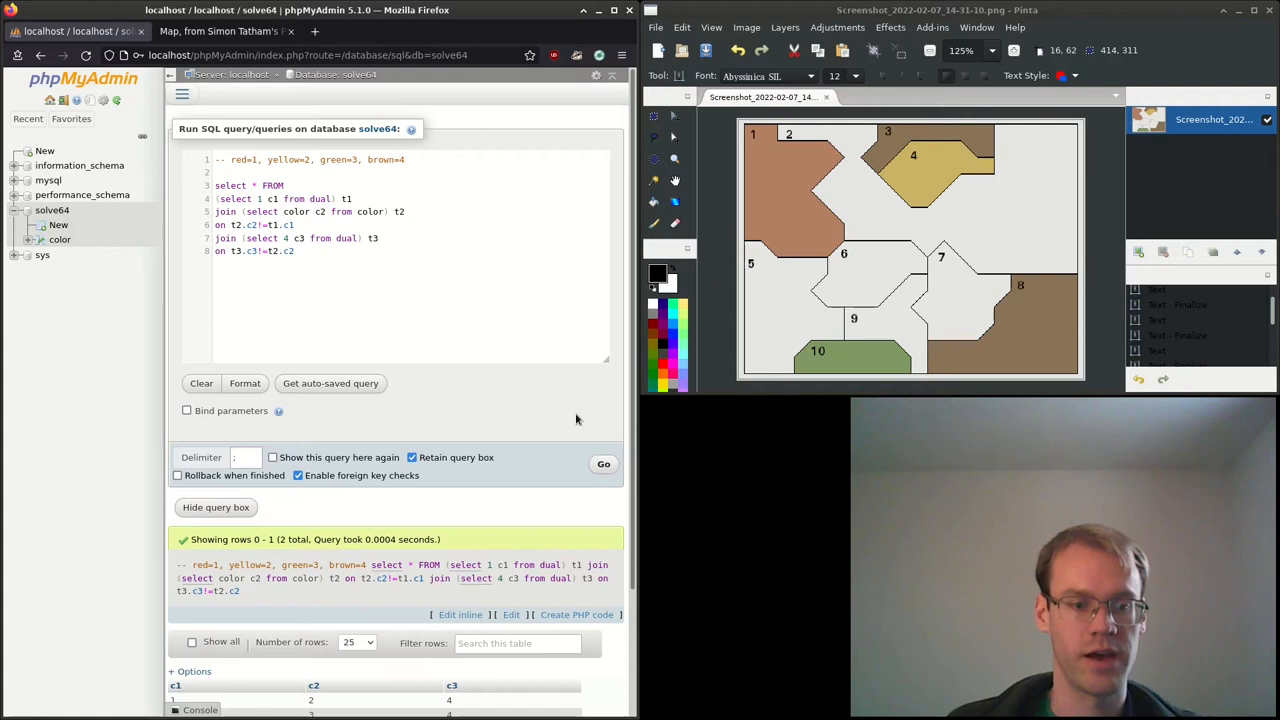
scroll("down", 3)
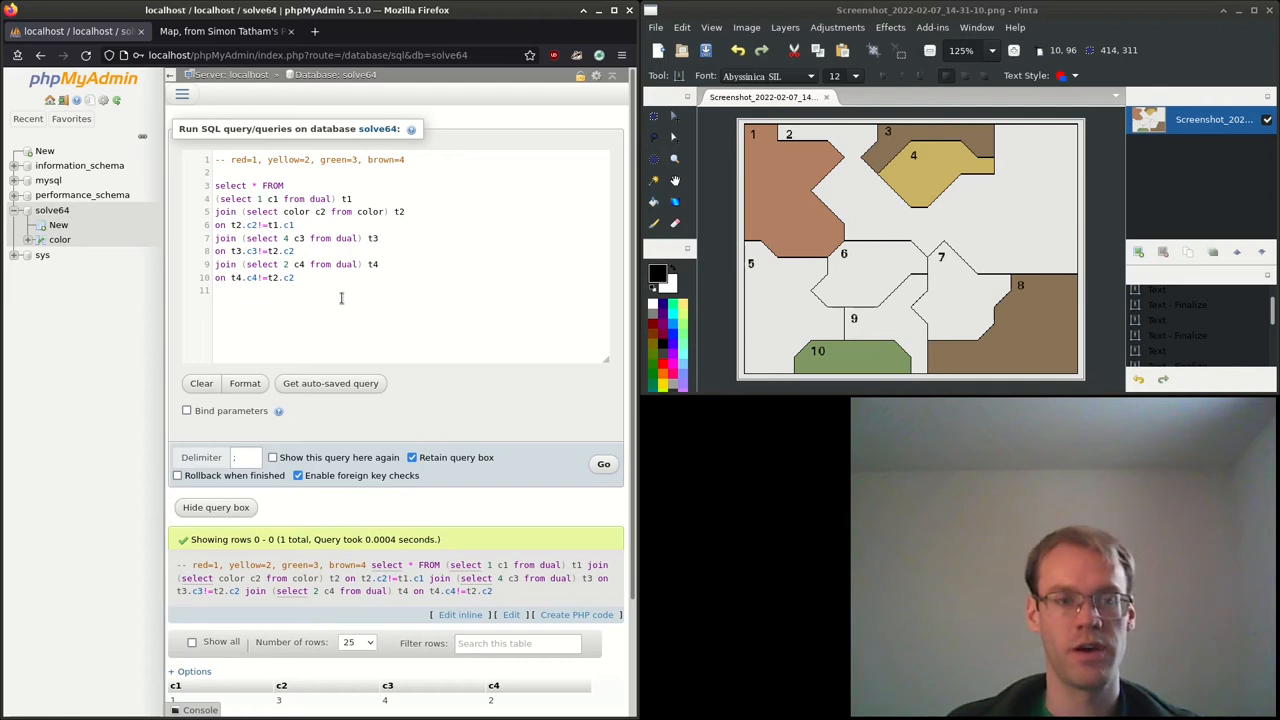
mouse_move(300, 308)
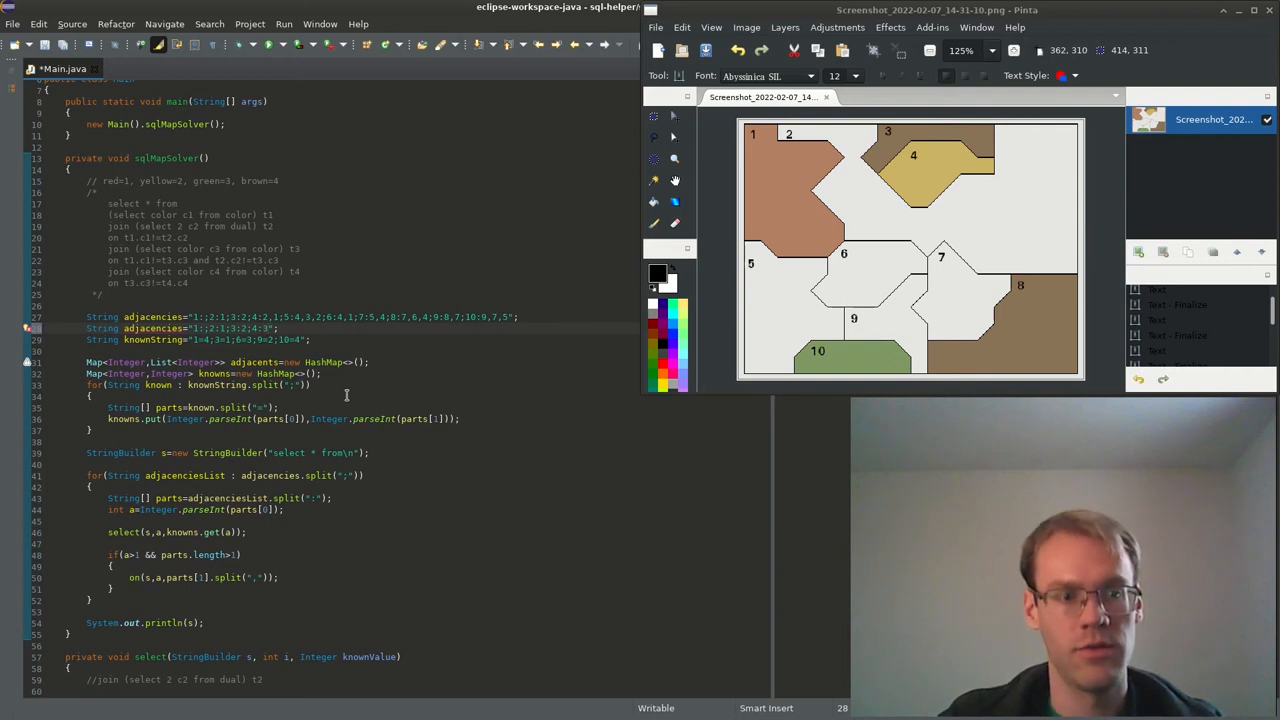
- Enter the new map's adjacency pairs such as 3=4 into the Java helper
type("2")
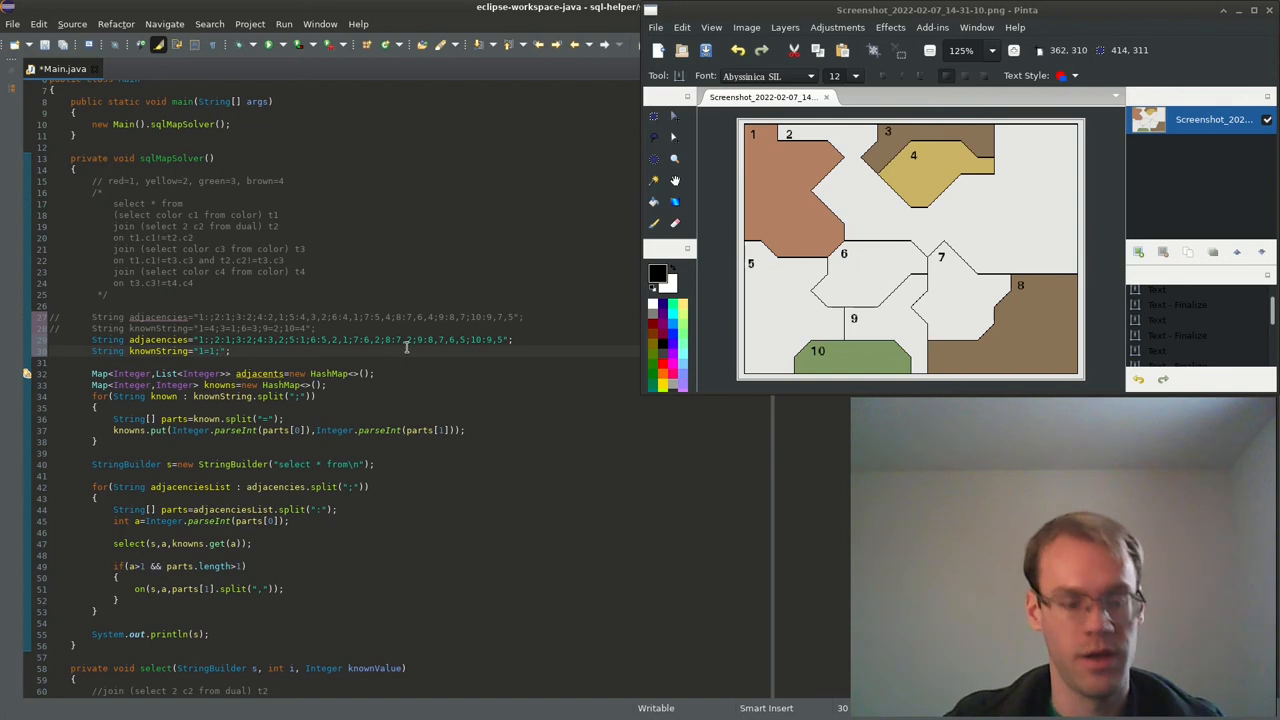
type("3=4;4=2;8=4;10=3")
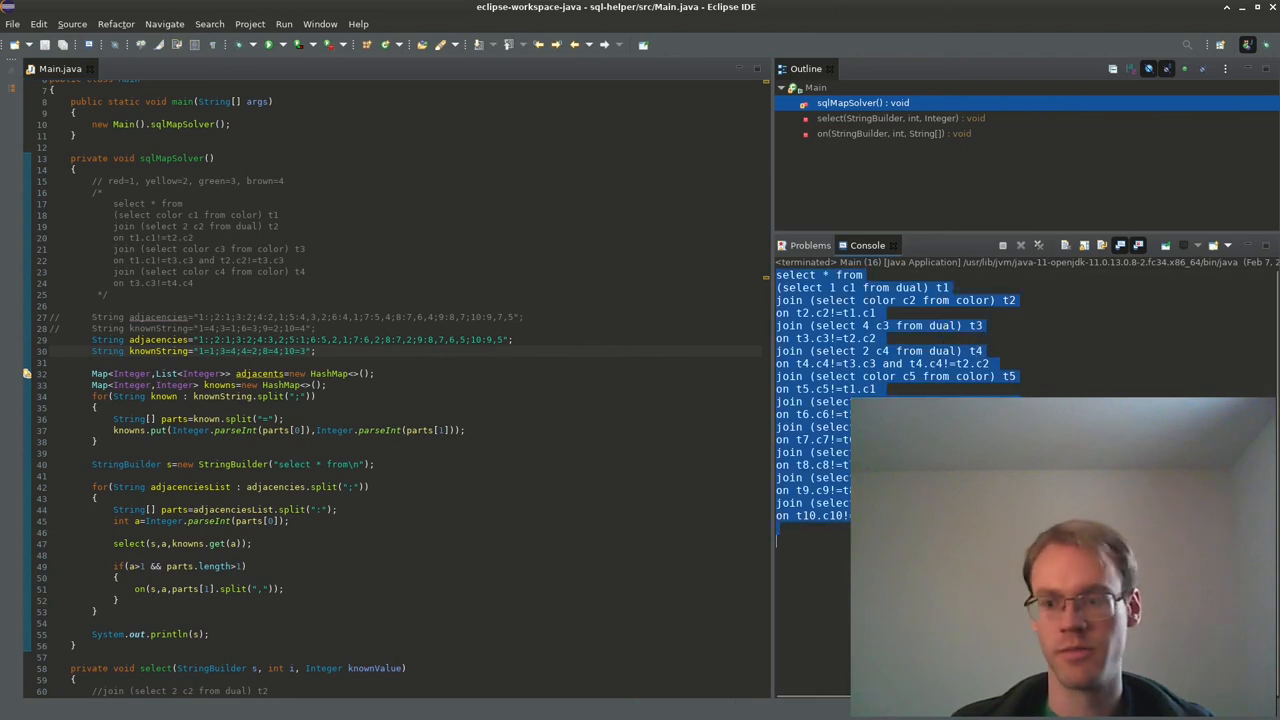
- Run the generated ten-region query with Go to get colours c1 to c10
left_click(604, 464)
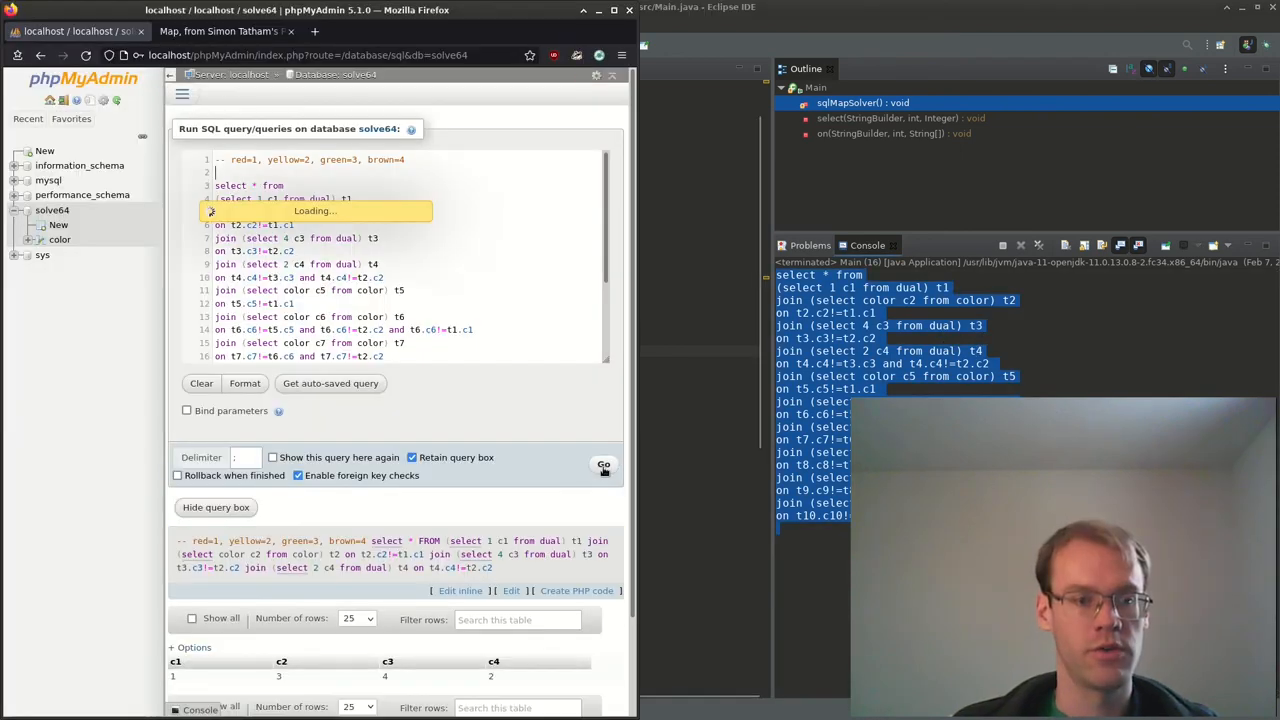
left_click(604, 464)
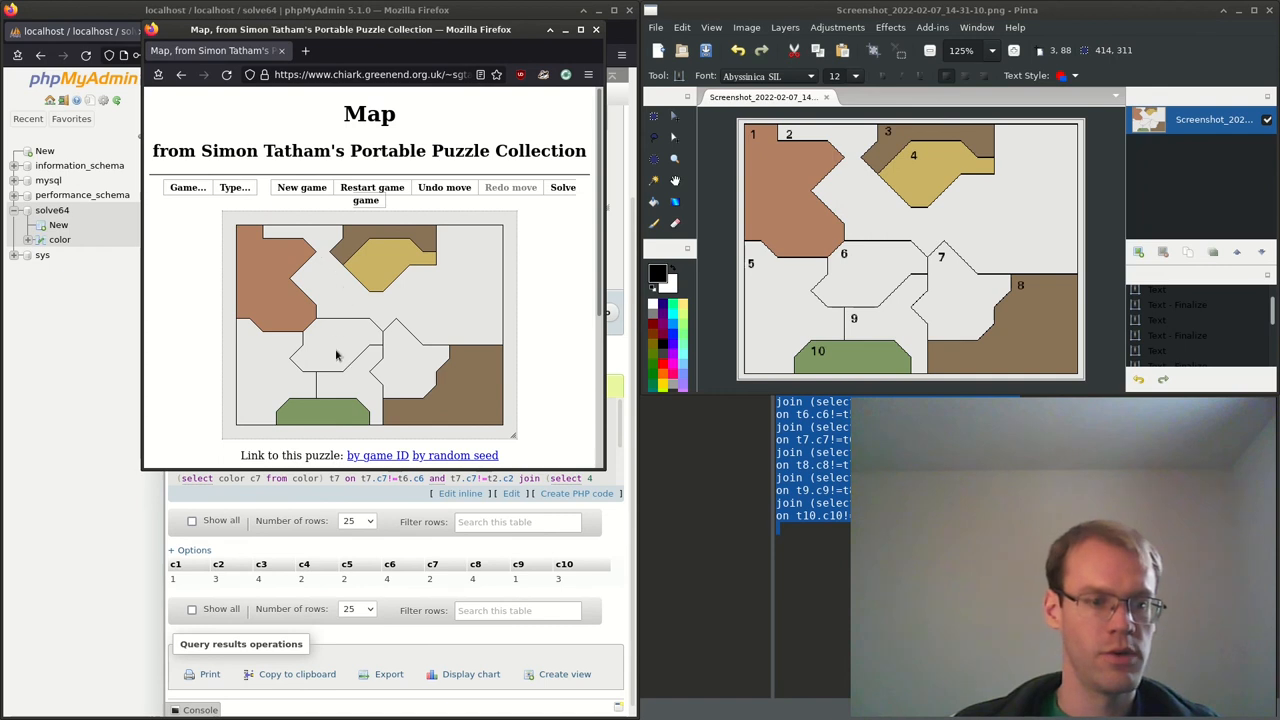
- Colour the top-right region green, a central region yellow and another blank region per the results
left_click(324, 280)
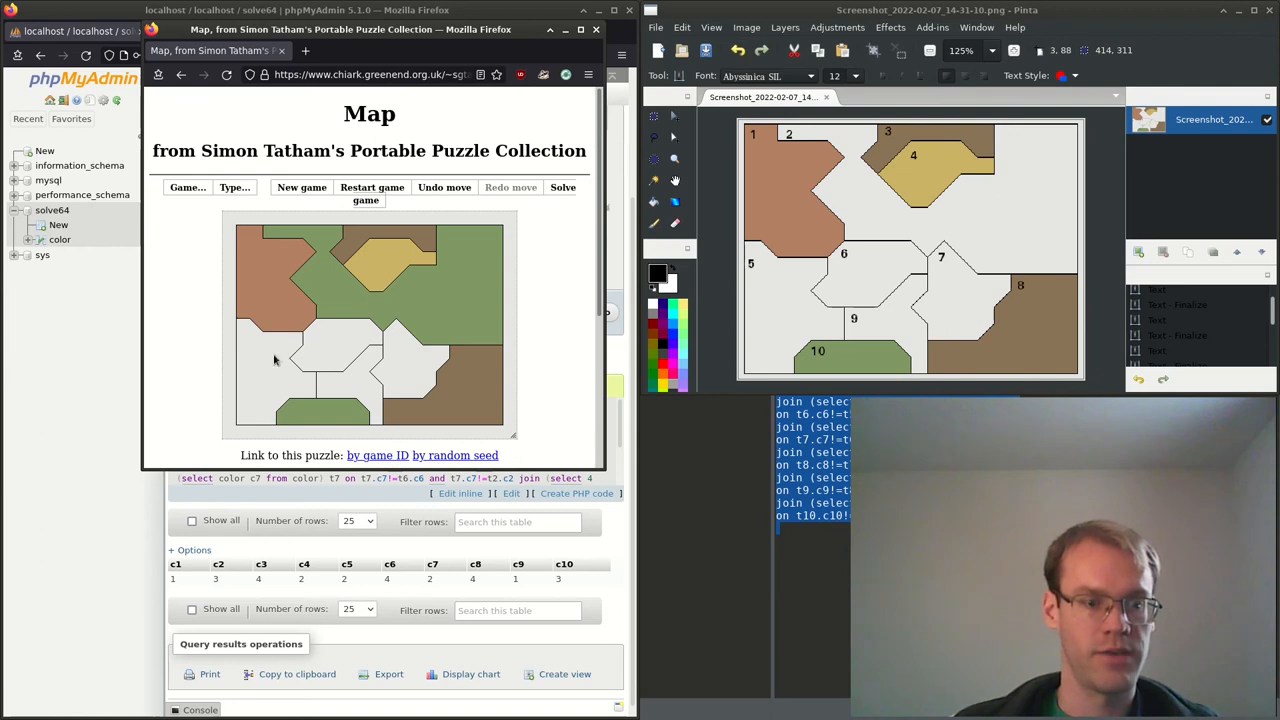
left_click(250, 376)
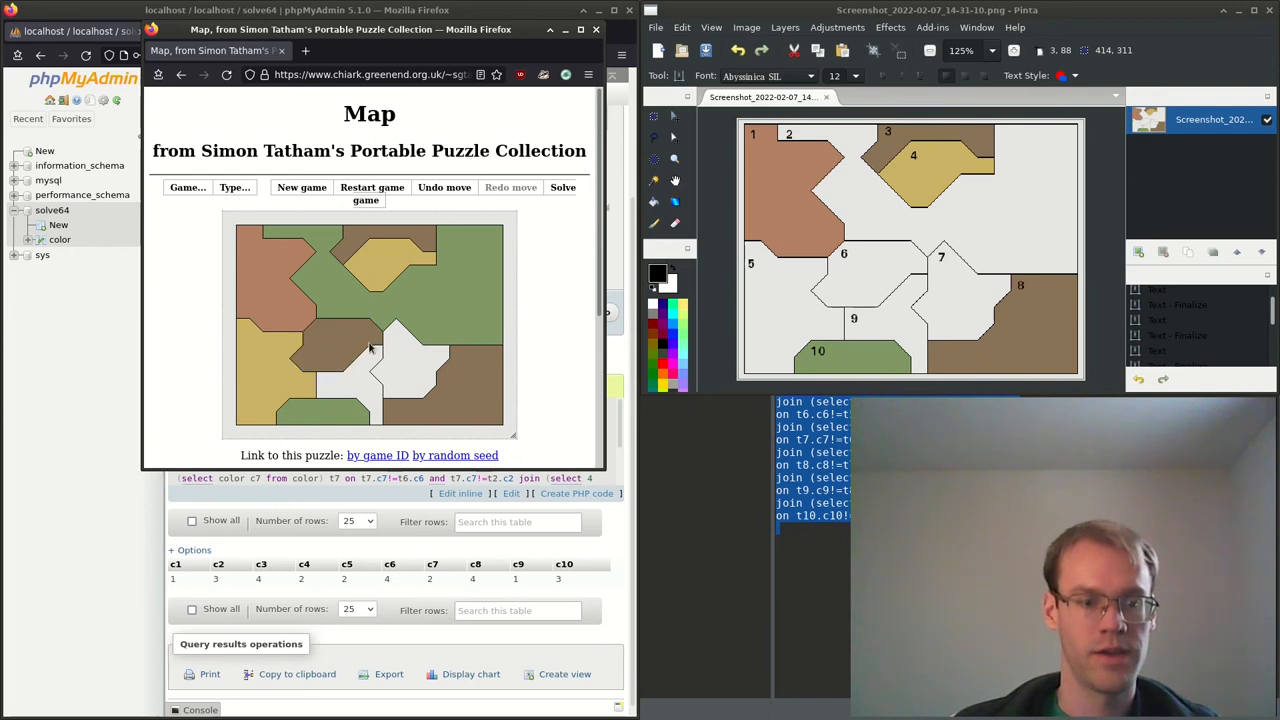
left_click(410, 382)
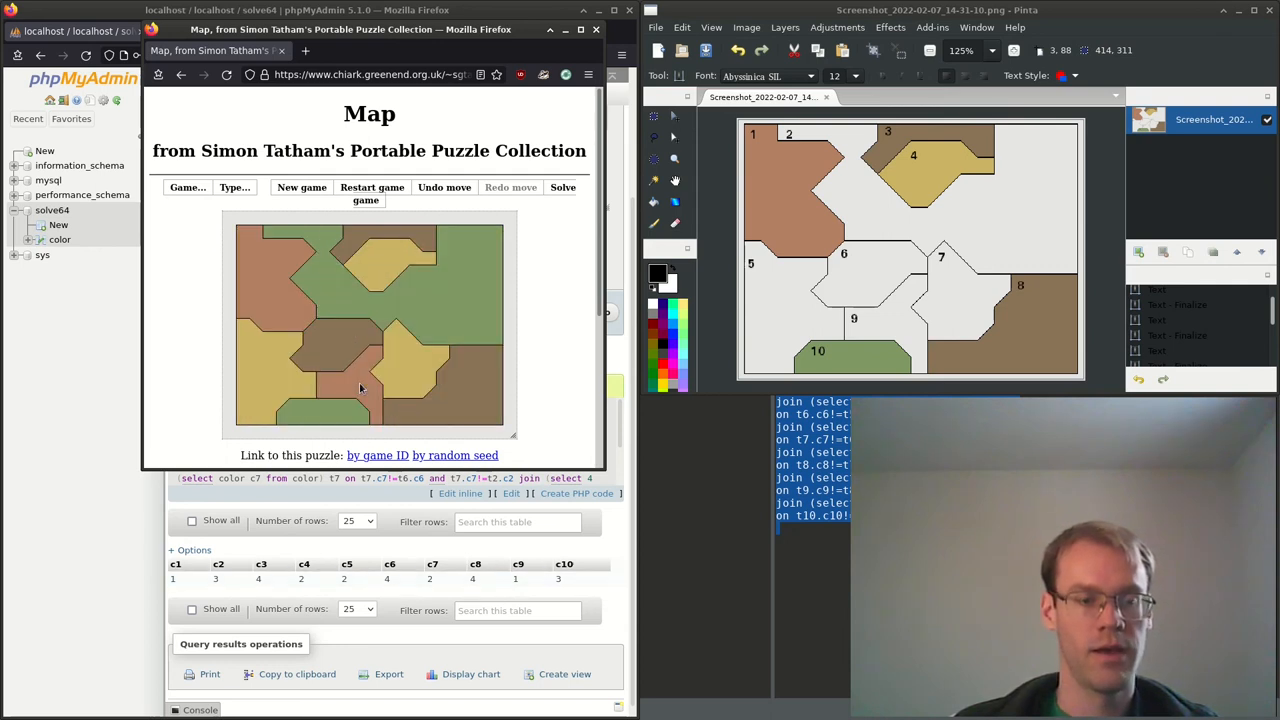
left_click(234, 188)
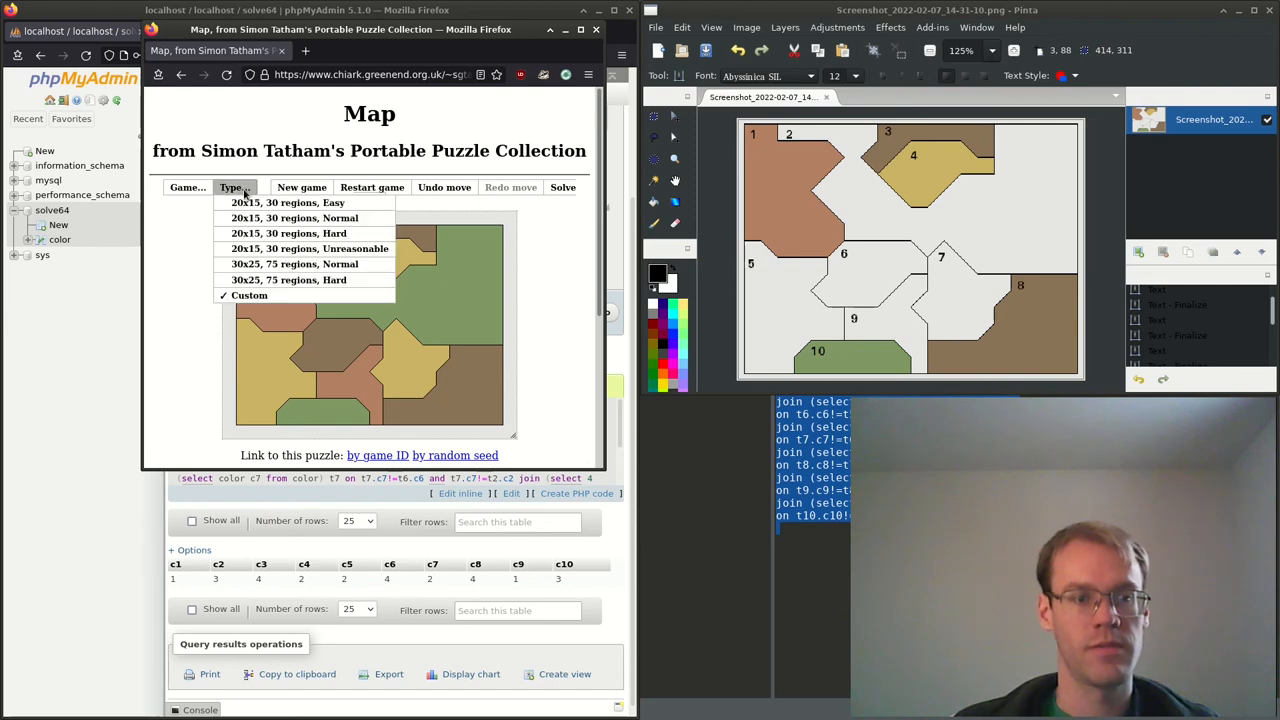
mouse_move(288, 232)
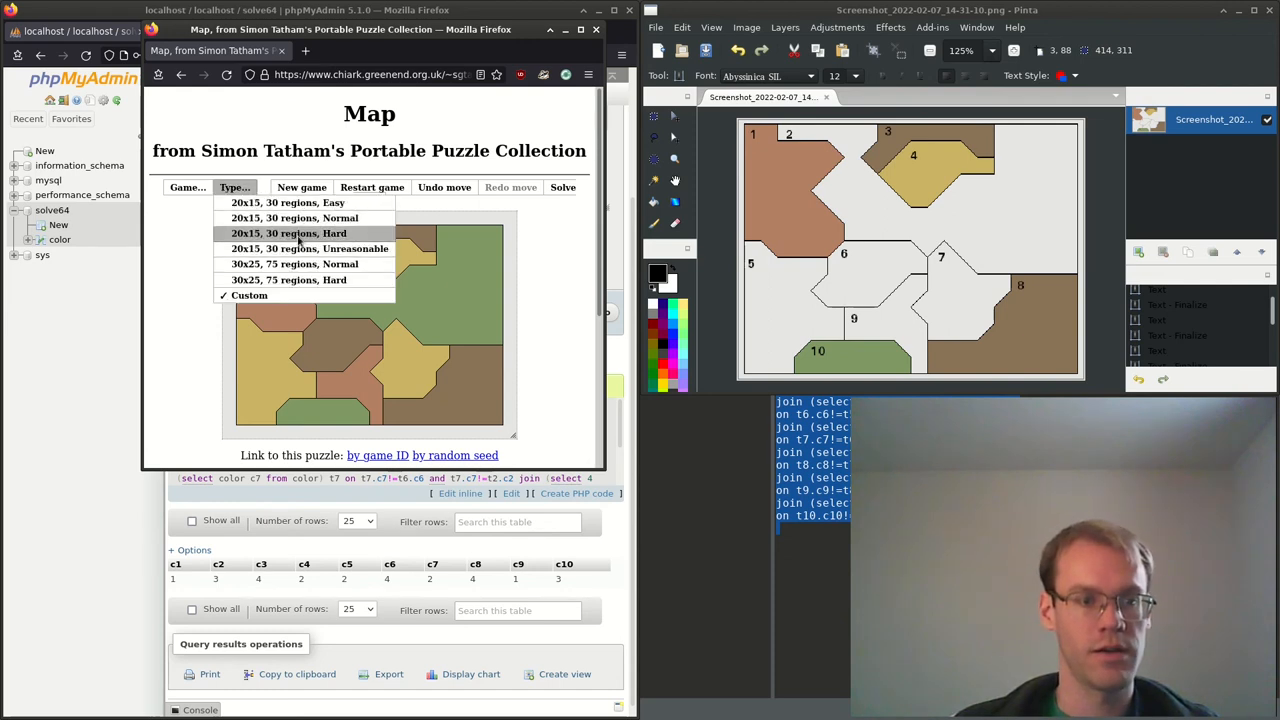
mouse_move(300, 248)
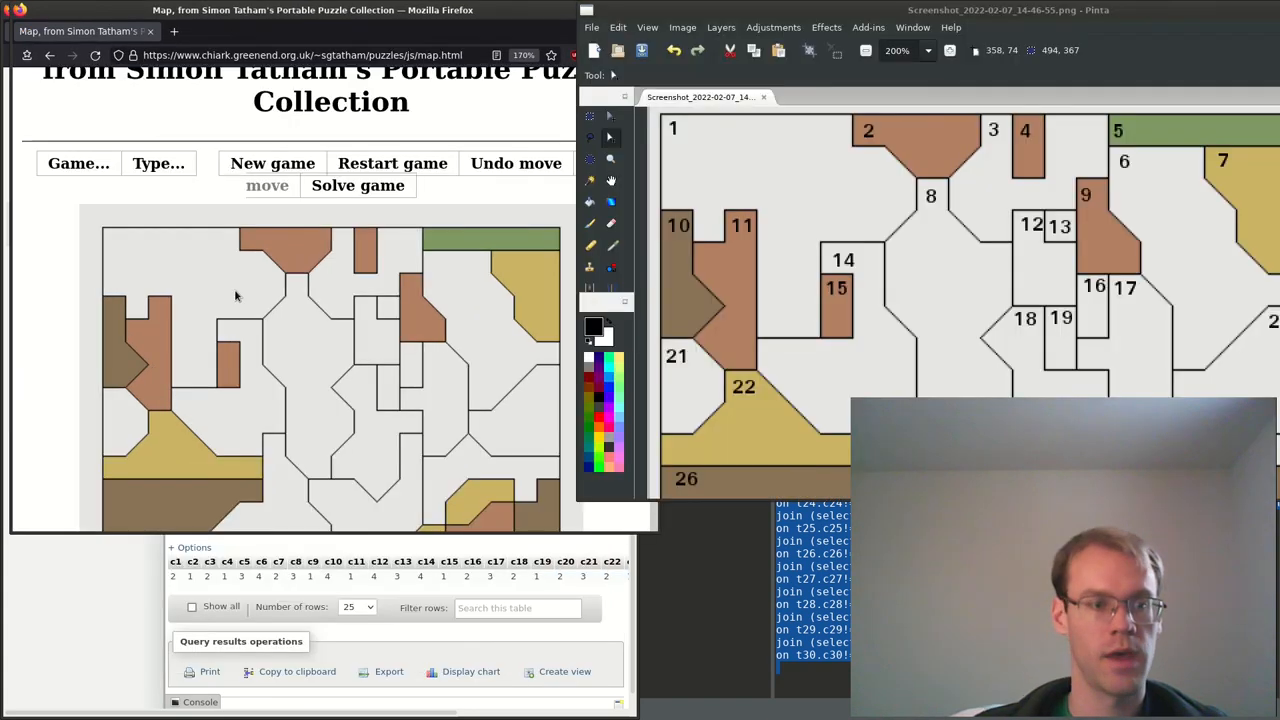
- Colour the top-left region yellow and the next region along the top per the c1–c30 results
scroll("down", 3)
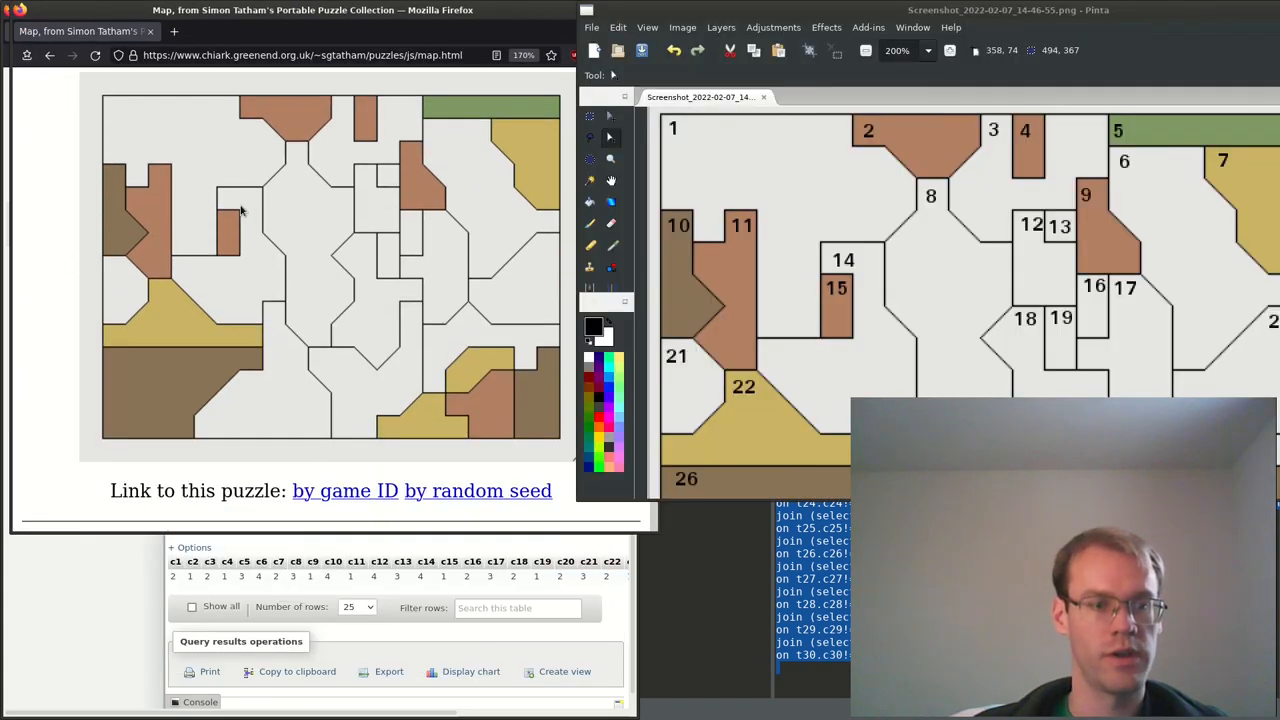
left_click(180, 148)
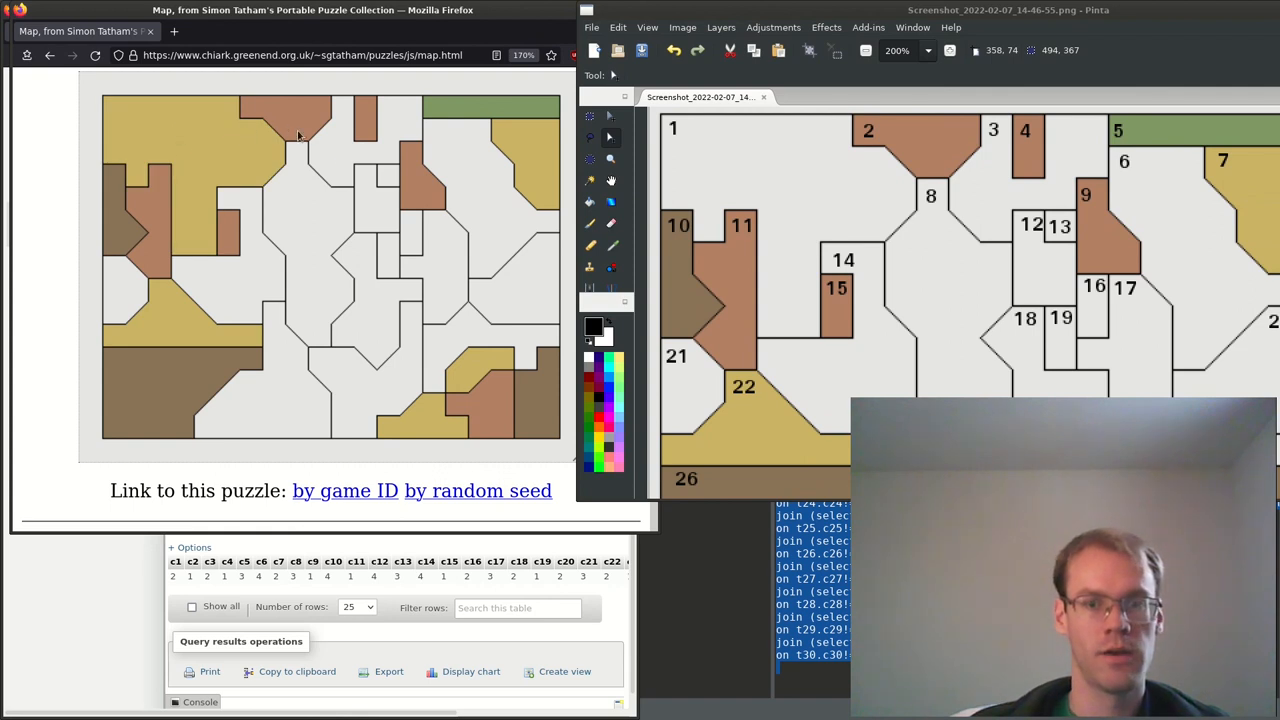
left_click(300, 160)
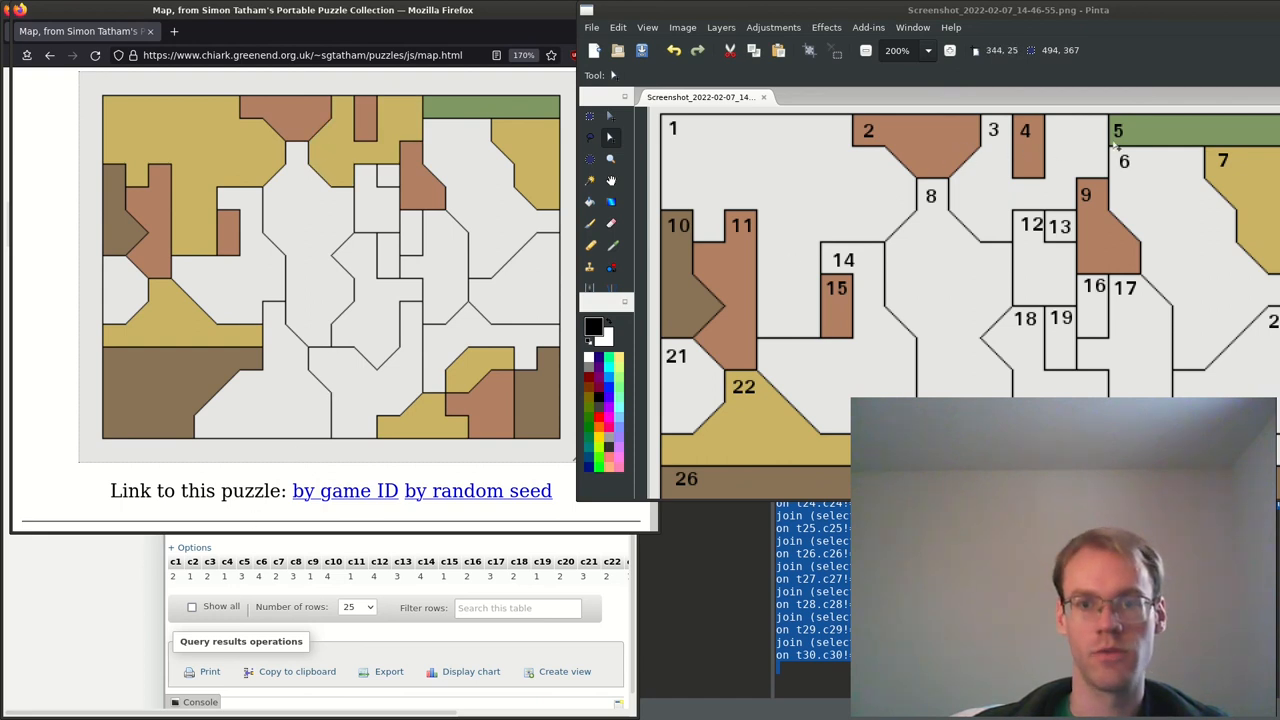
mouse_move(270, 562)
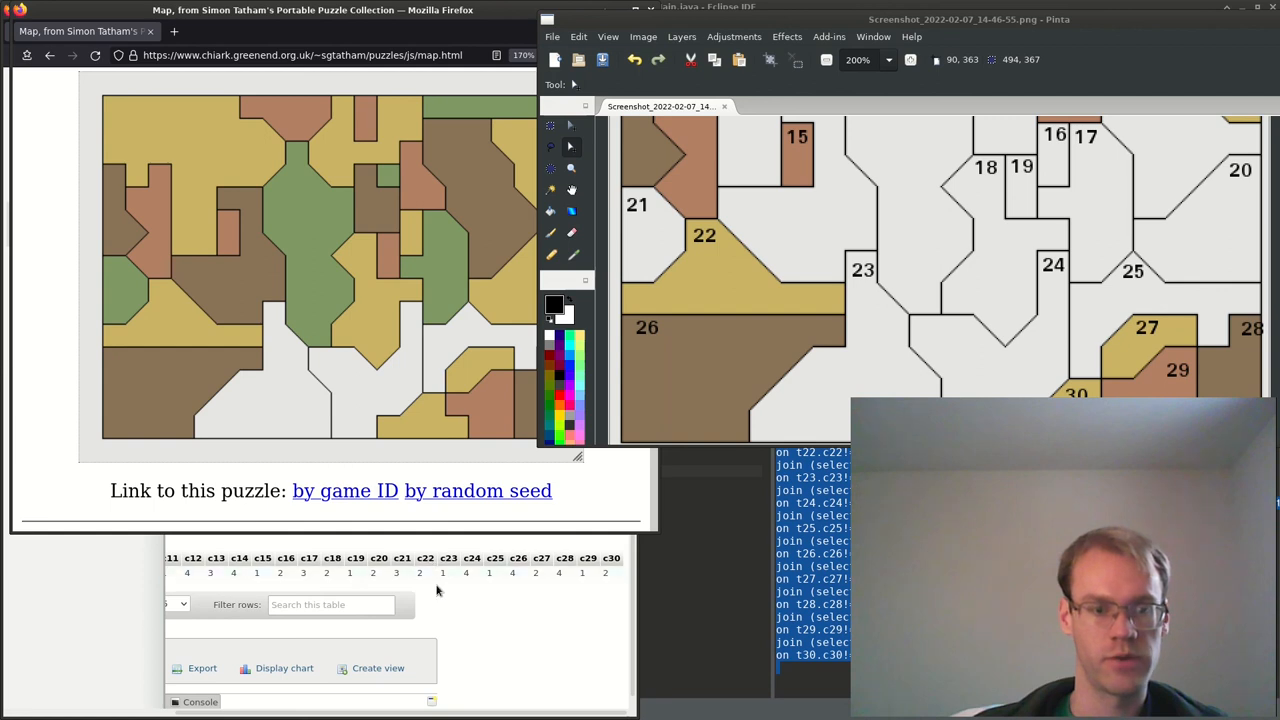
mouse_move(312, 410)
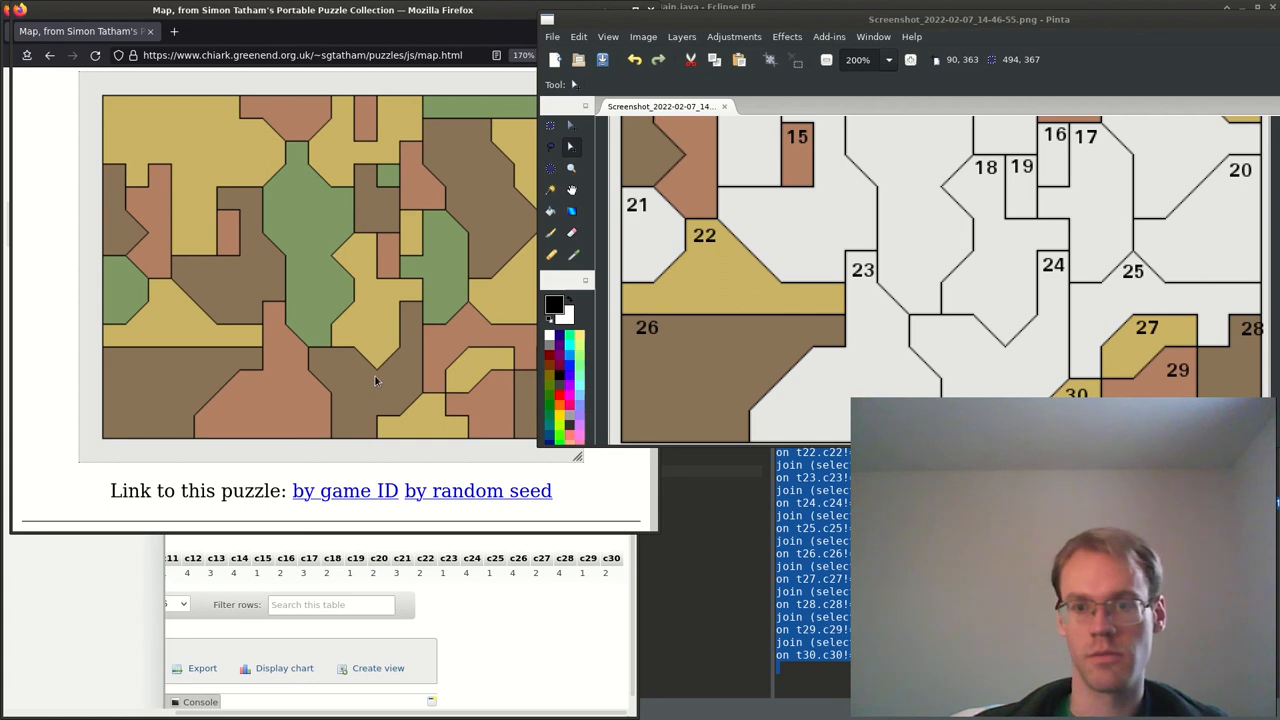
mouse_move(488, 316)
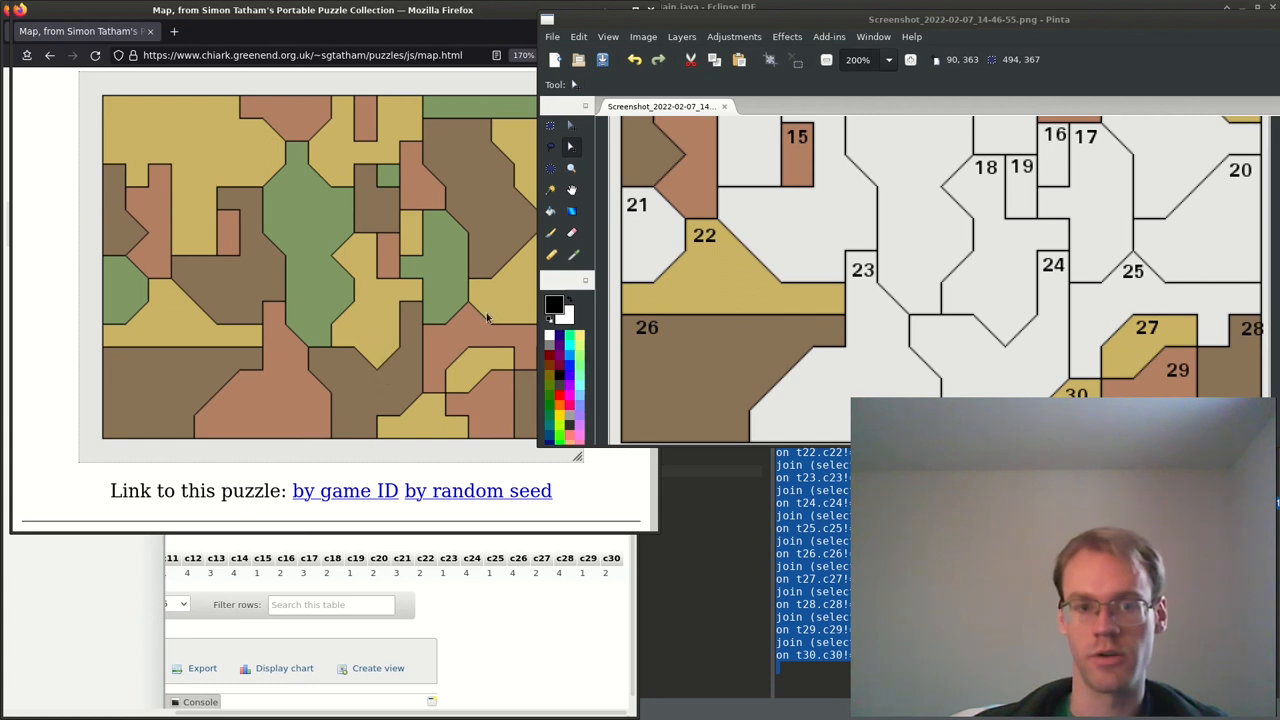